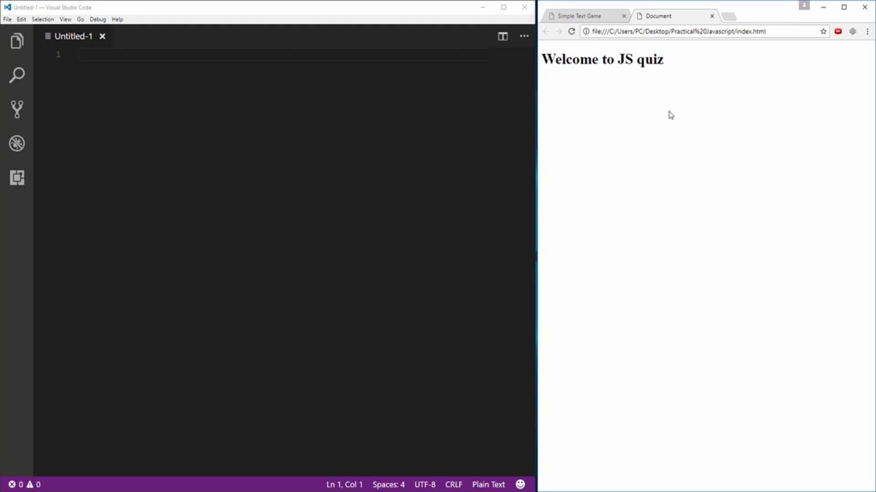
Reload the quiz with the console open and lose it with unanswered questions at zero points.
key("F12")
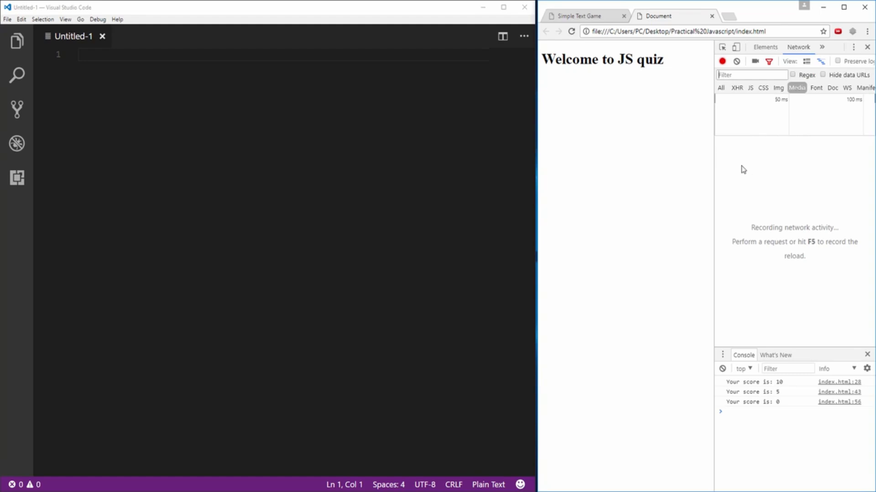
mouse_move(703, 169)
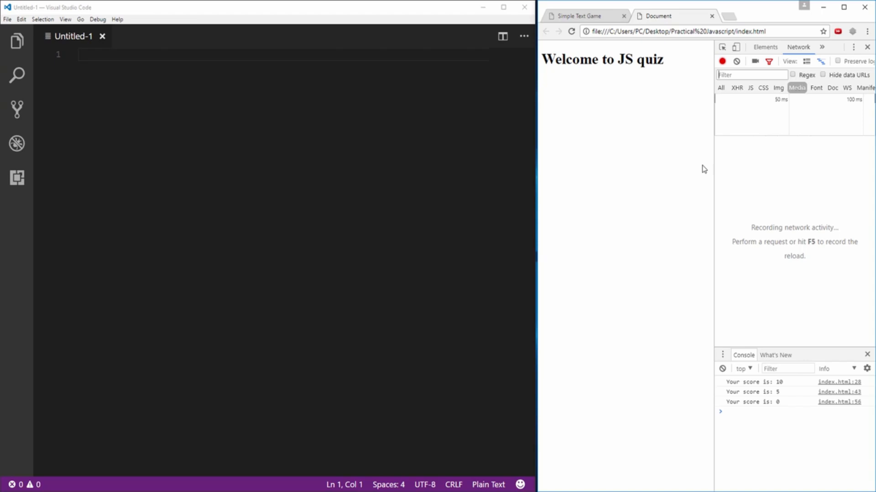
mouse_move(759, 426)
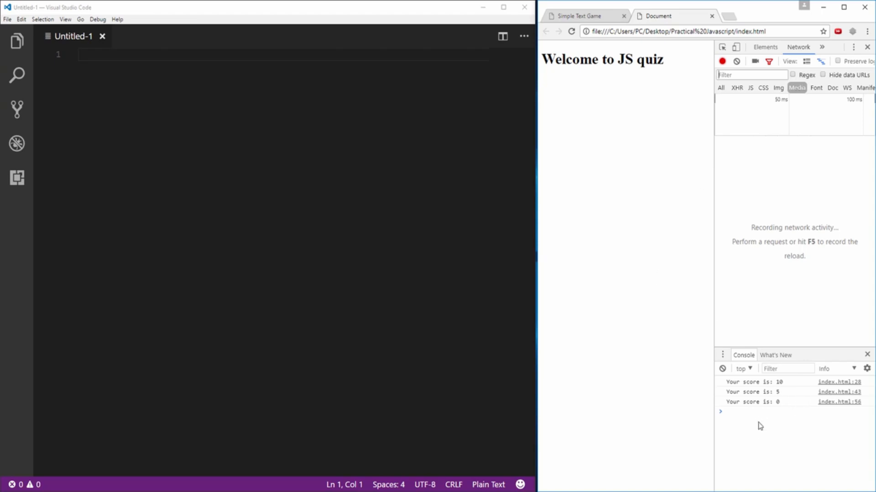
mouse_move(584, 44)
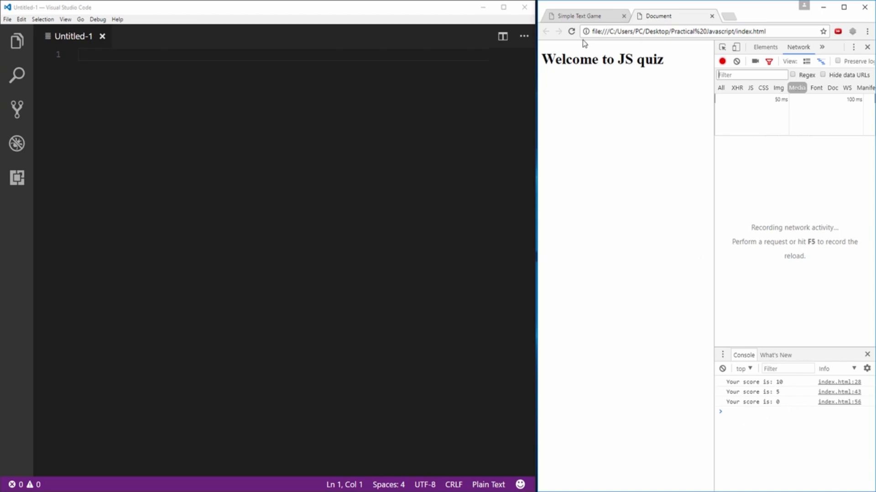
left_click(571, 31)
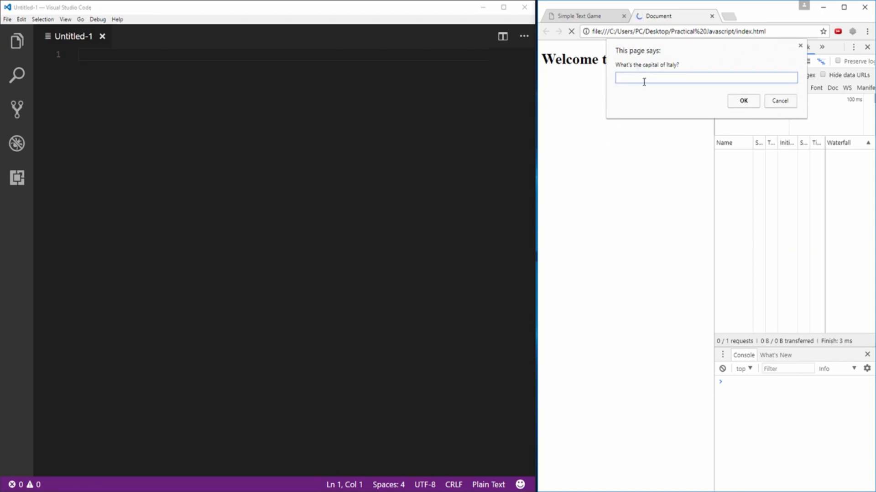
mouse_move(787, 73)
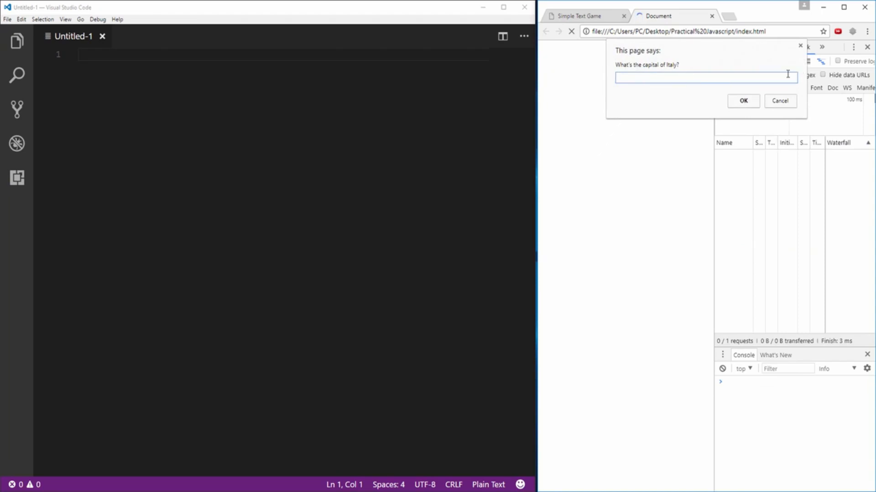
left_click(743, 101)
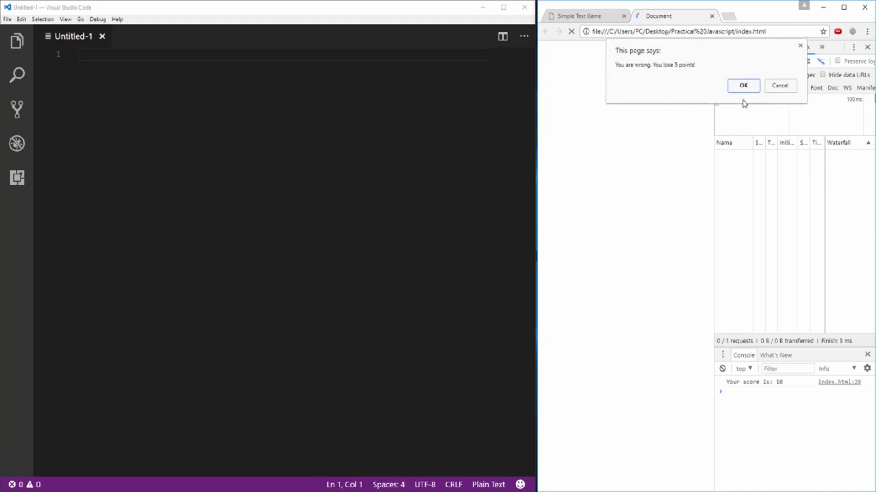
left_click(743, 86)
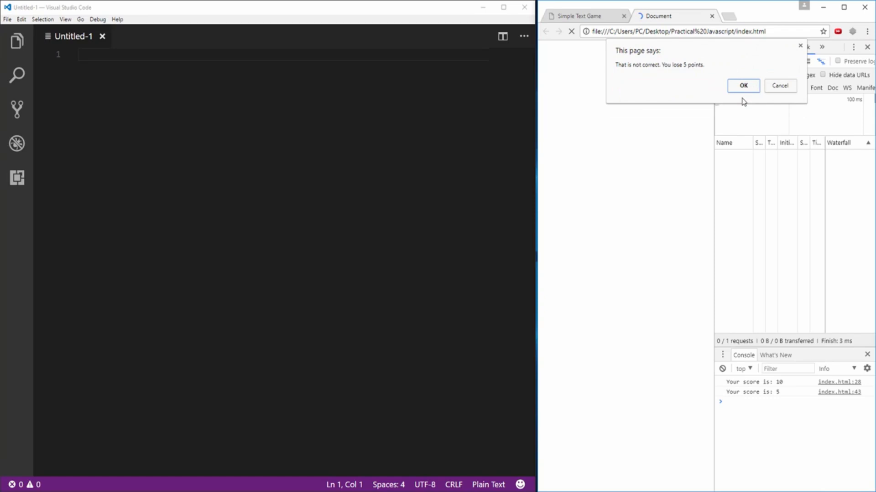
left_click(743, 86)
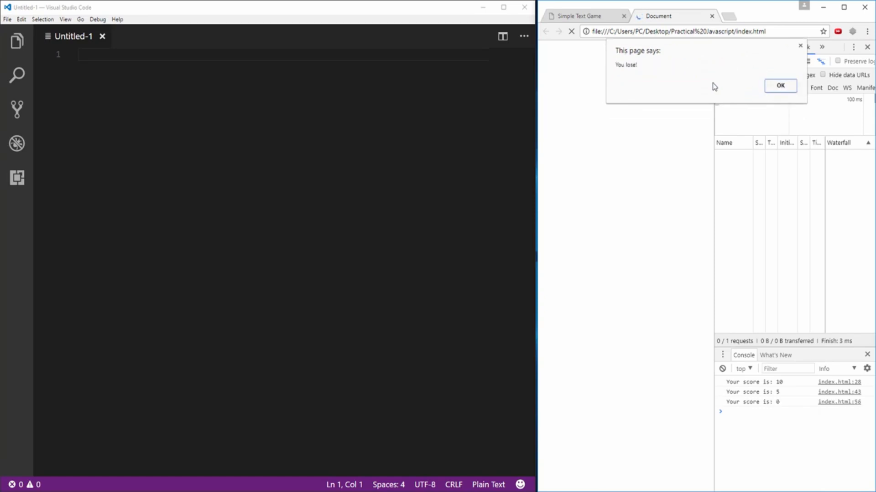
mouse_move(668, 65)
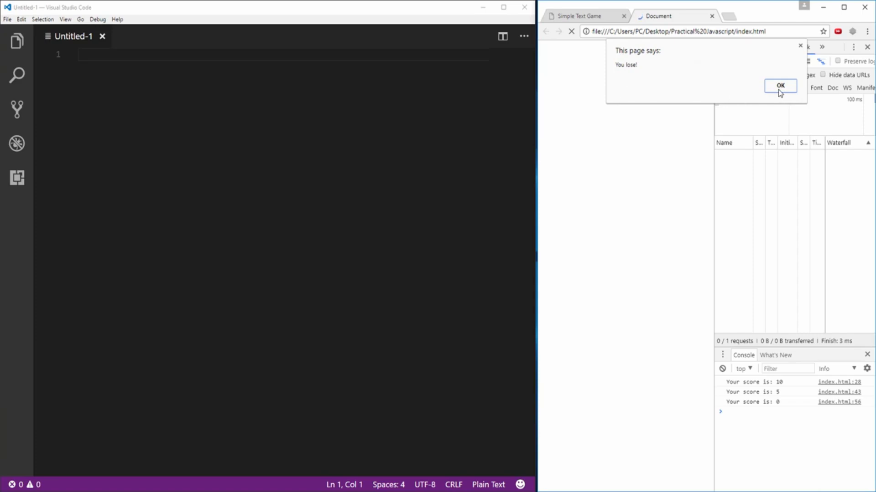
left_click(780, 86)
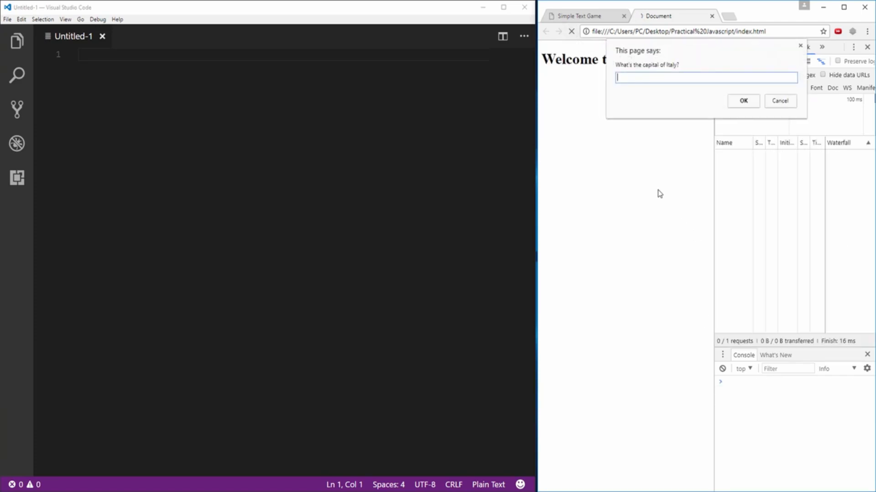
Answer Rome for Italy and Paris for France, confirming each 'You are right!' alert.
type("Rome")
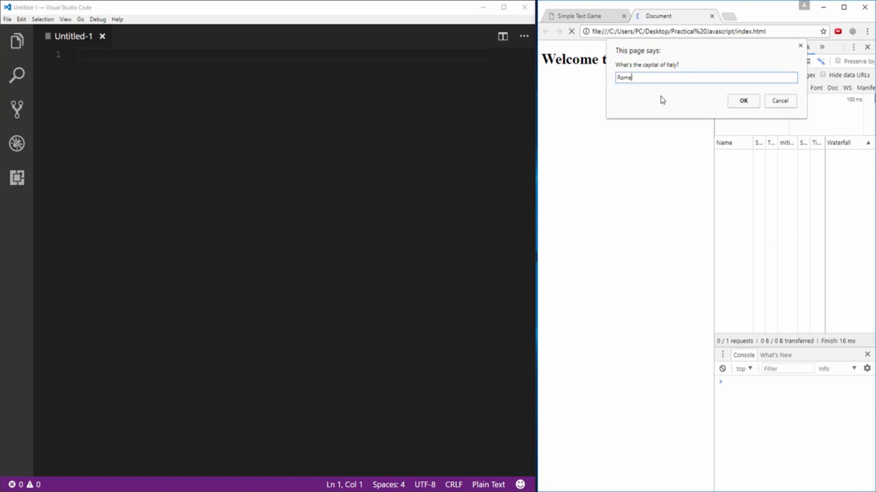
left_click(742, 101)
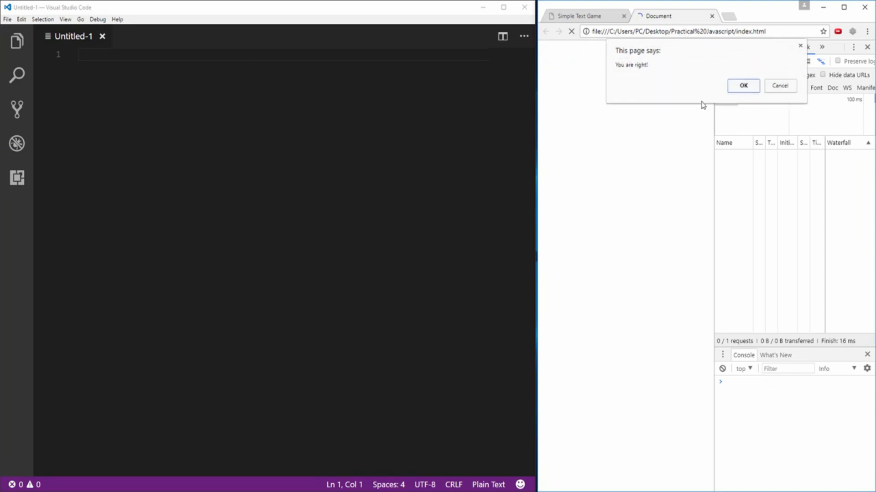
left_click(743, 86)
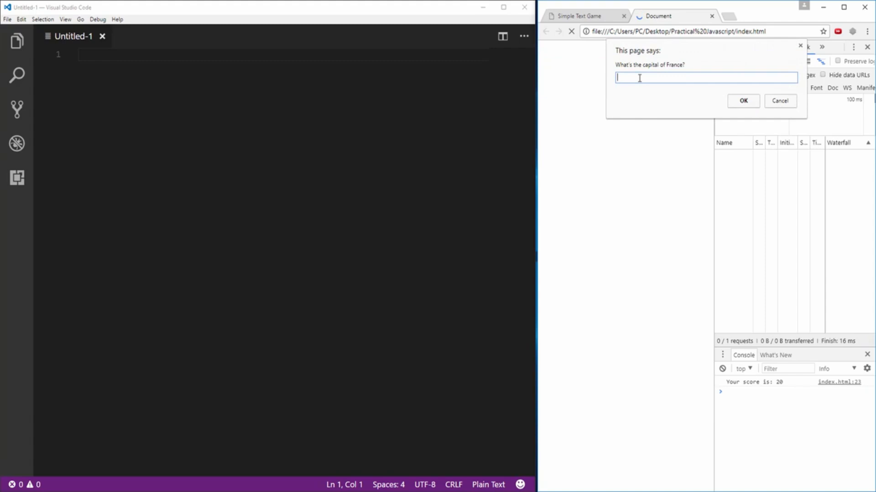
type("Paris")
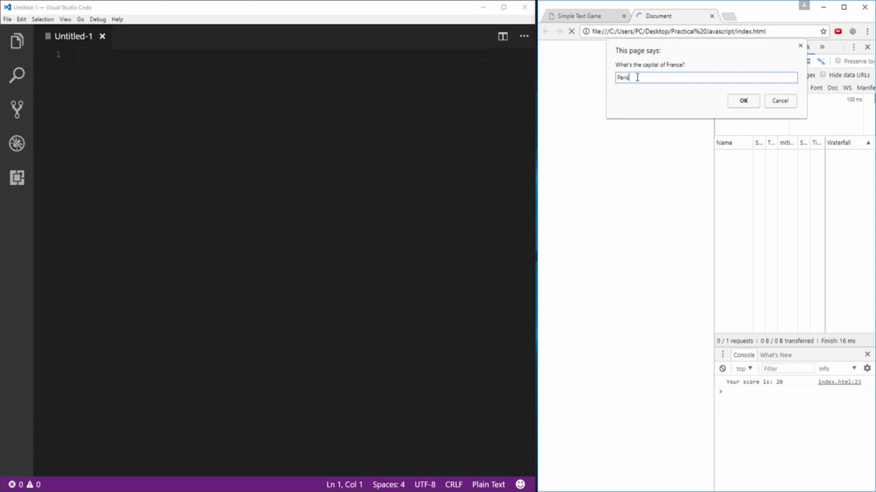
left_click(743, 102)
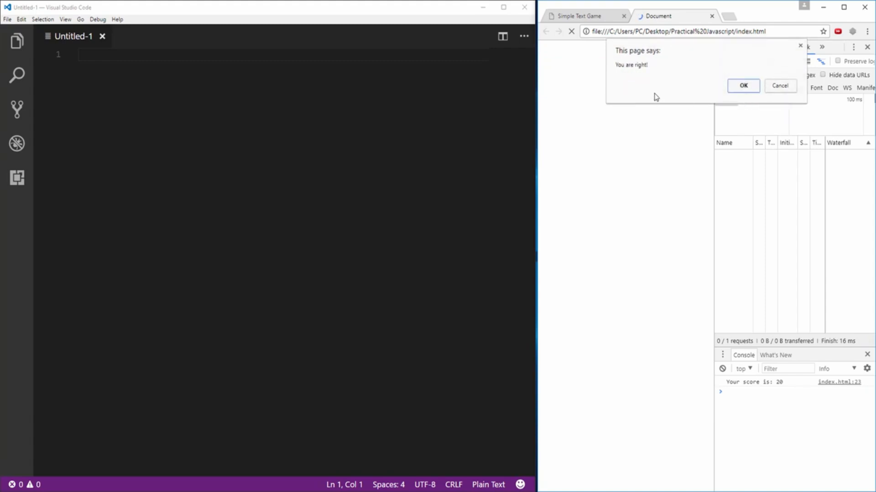
left_click(742, 86)
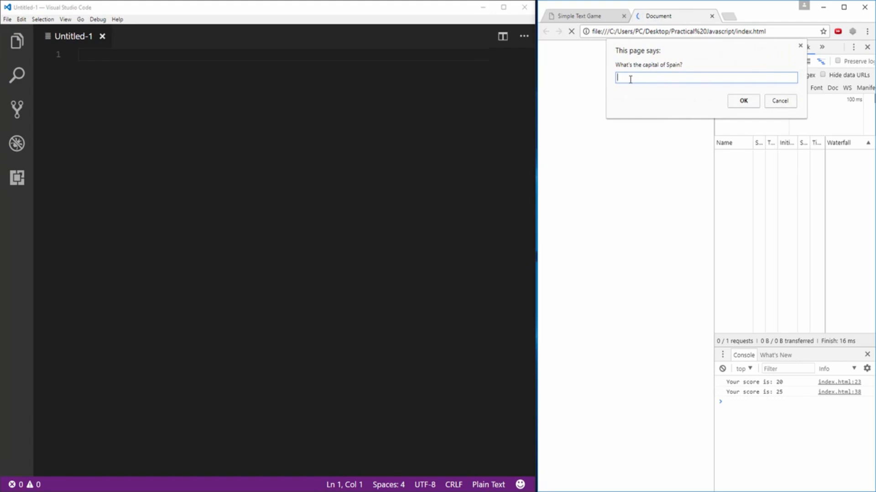
Answer Madrid for Spain and acknowledge the 'You win!' message at 30 points.
type("Madrid")
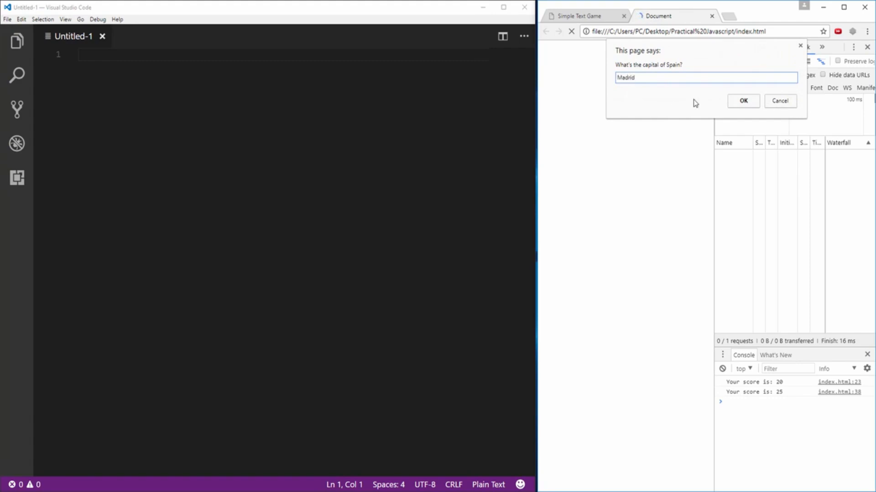
left_click(743, 101)
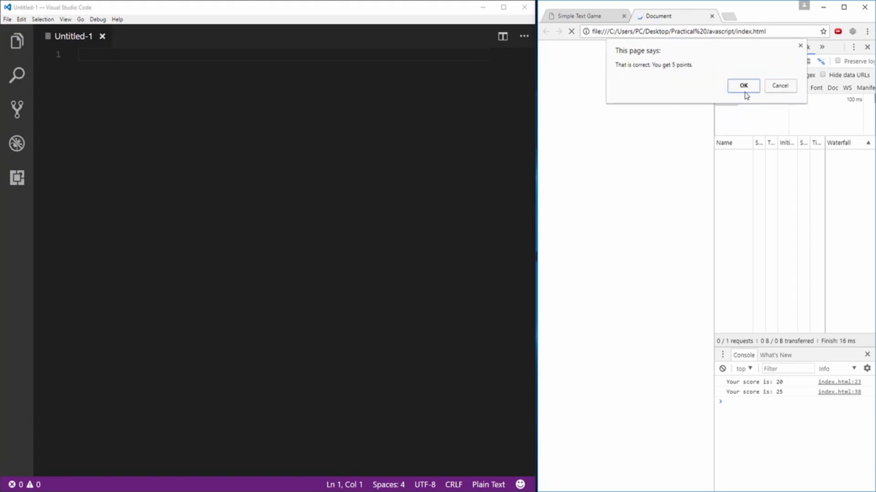
left_click(742, 86)
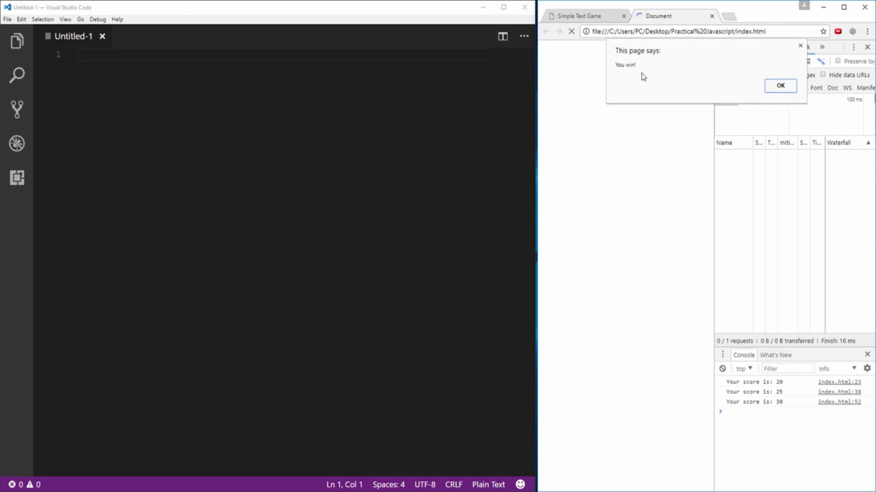
mouse_move(776, 93)
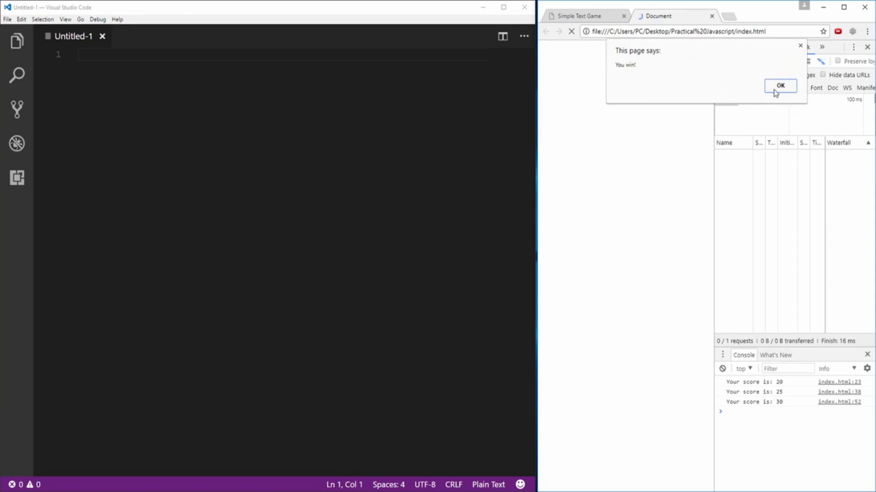
left_click(779, 86)
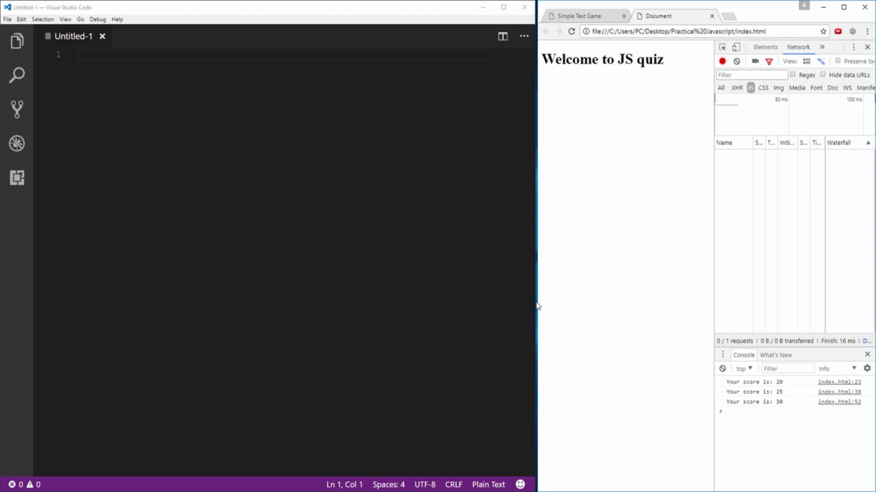
mouse_move(713, 331)
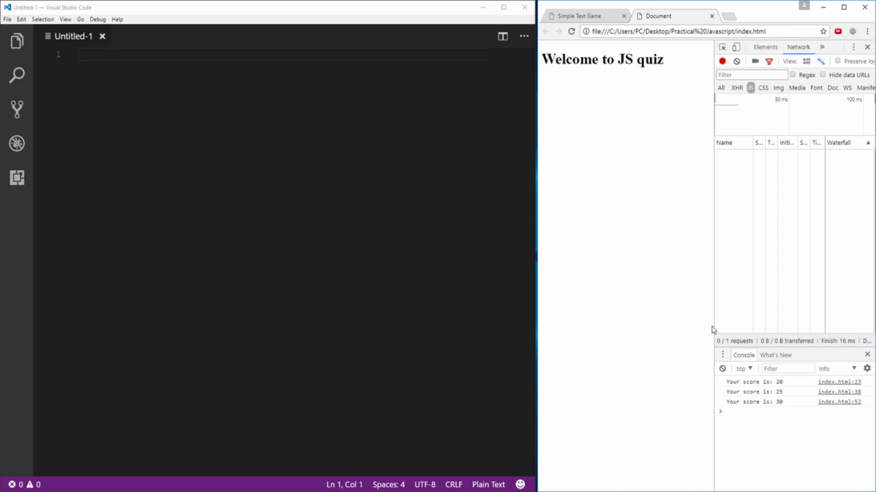
mouse_move(629, 163)
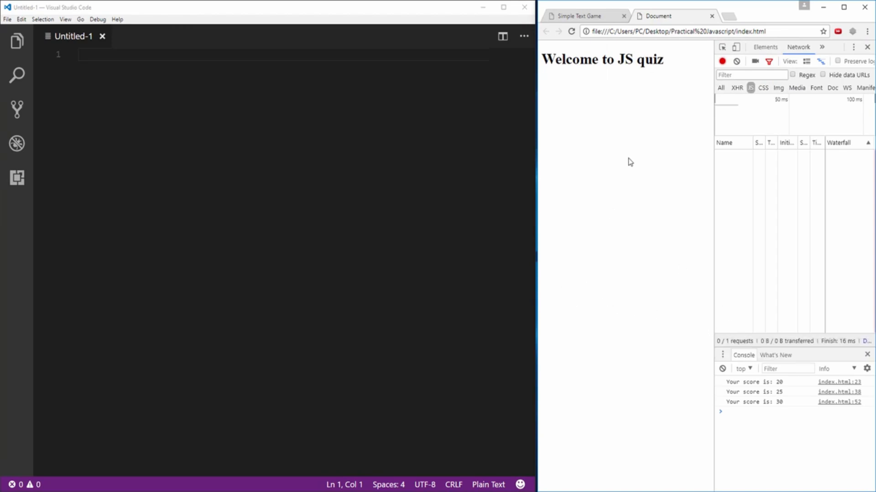
mouse_move(682, 193)
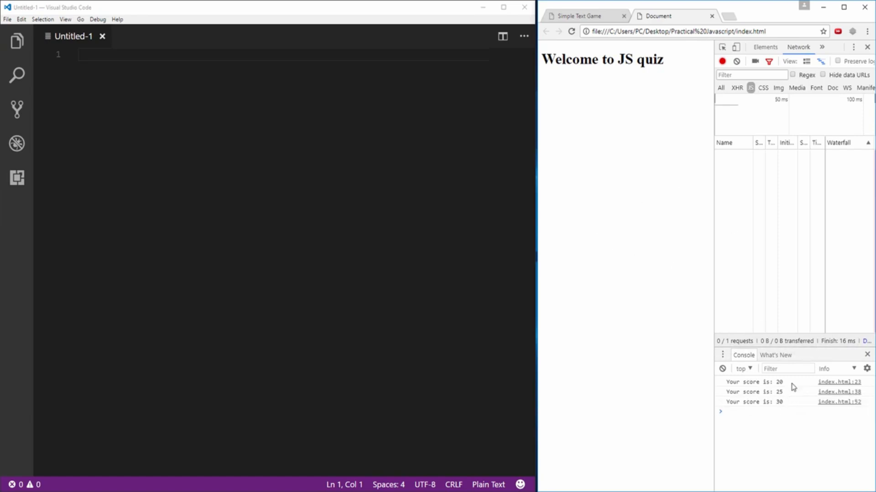
mouse_move(700, 261)
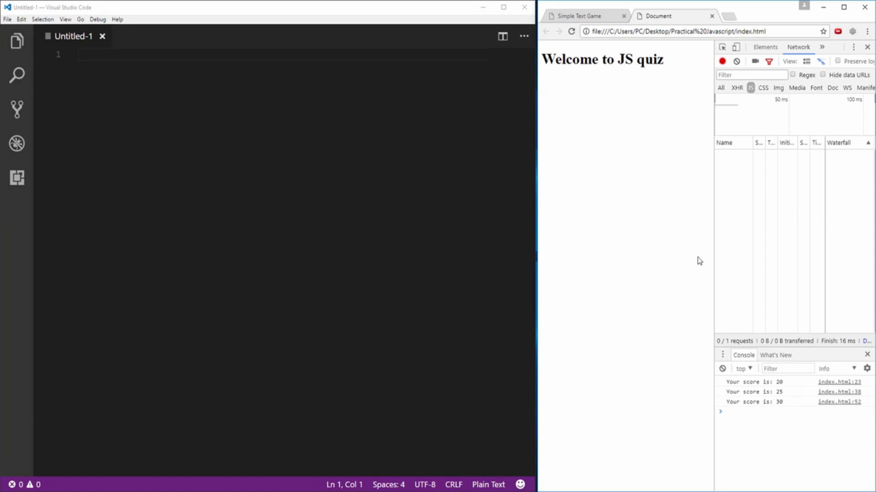
mouse_move(761, 382)
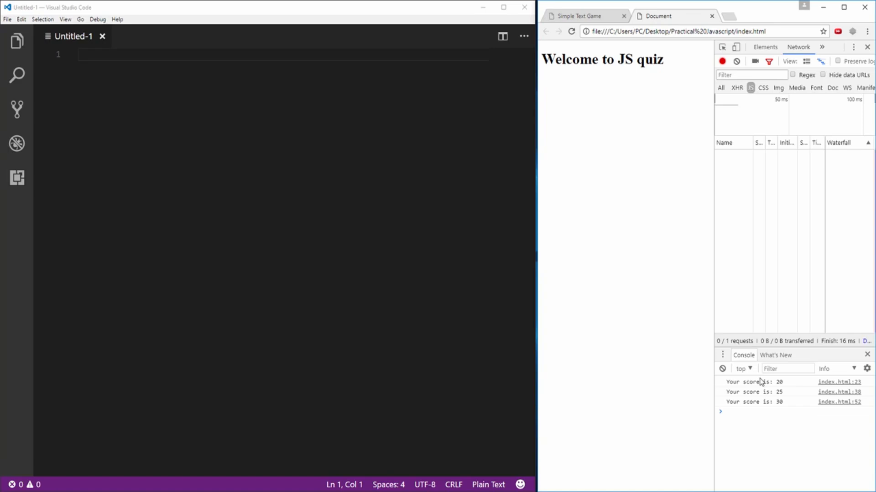
mouse_move(777, 406)
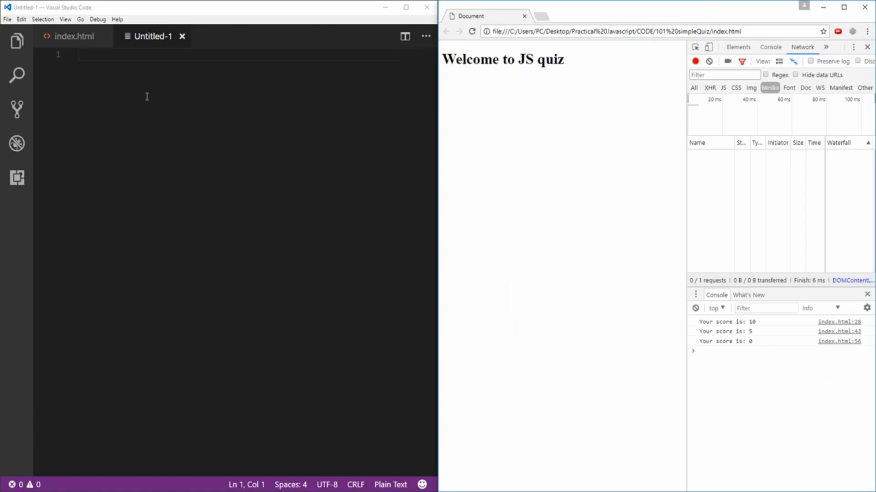
mouse_move(111, 46)
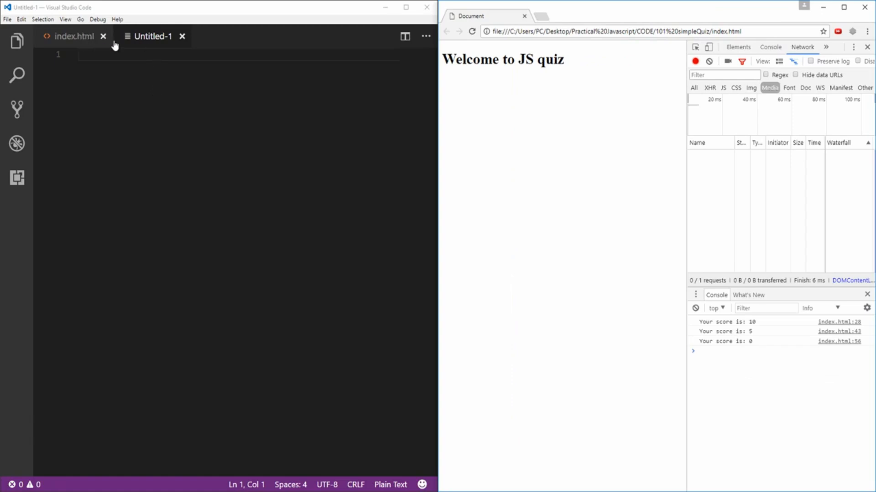
Empty and save index.html, discard Untitled-1, and reload the now-blank Chrome page.
left_click(73, 35)
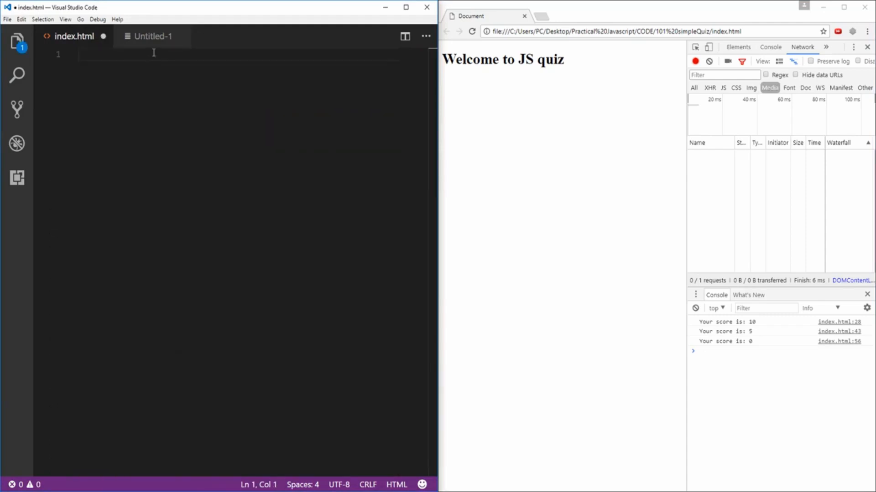
left_click(173, 37)
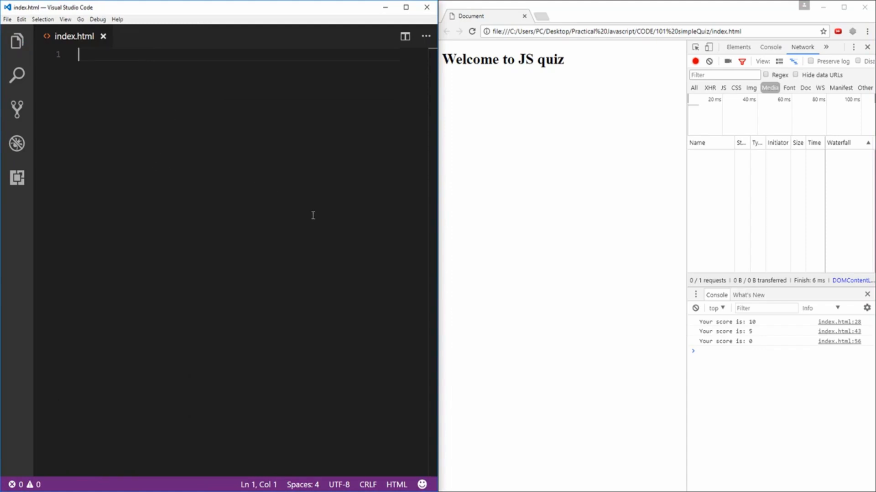
mouse_move(429, 92)
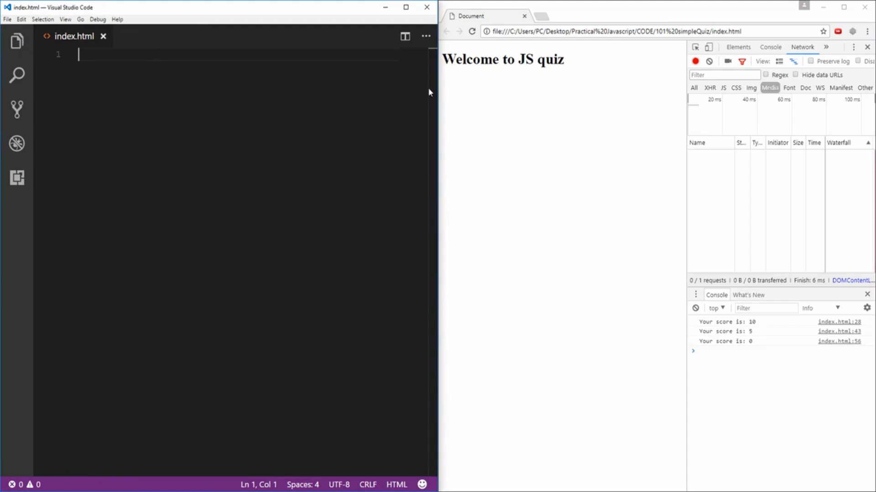
left_click(472, 31)
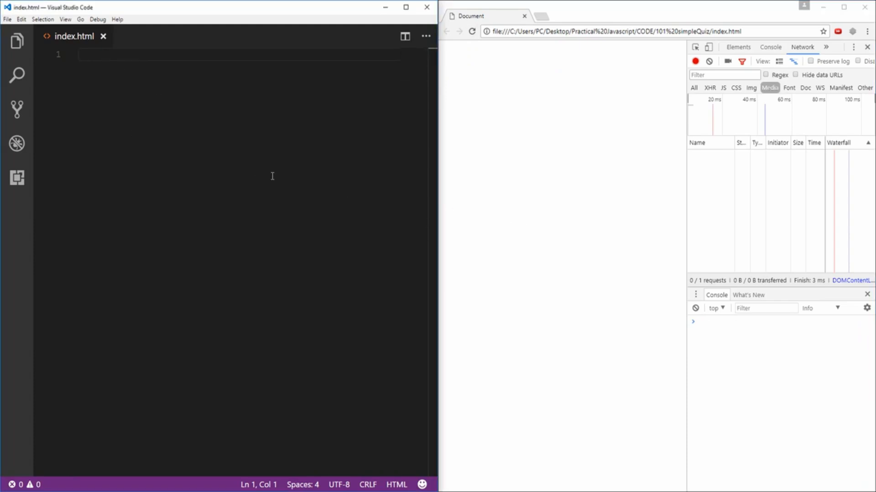
mouse_move(196, 249)
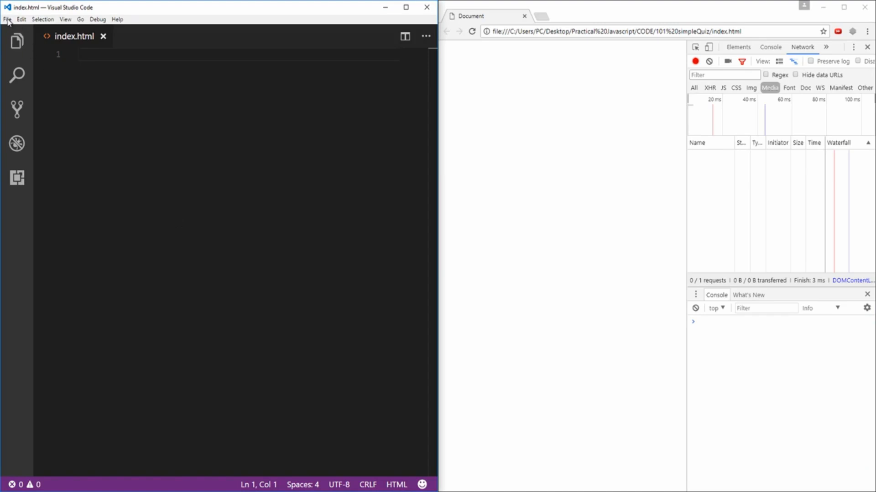
Pick a light colour theme from File > Preferences > Color Theme.
left_click(8, 19)
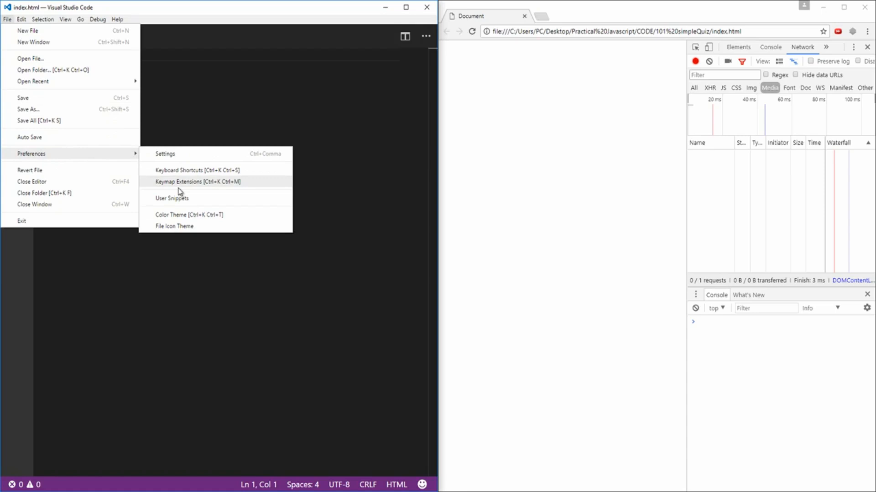
left_click(189, 216)
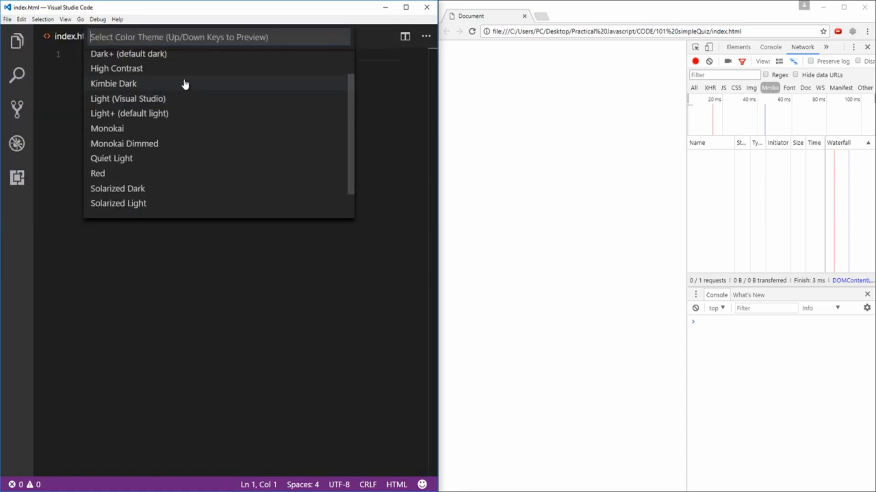
key("Escape")
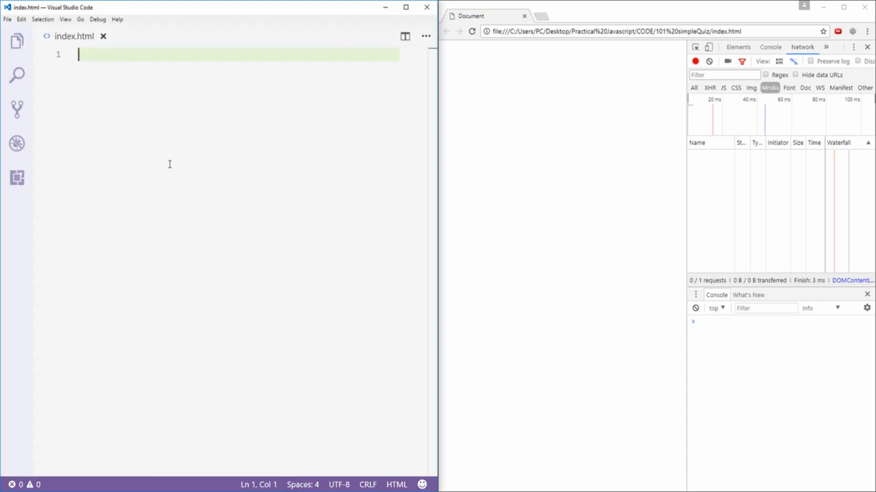
Insert the Emmet HTML5 boilerplate and start retyping the Document title as 'JS'.
type("!")
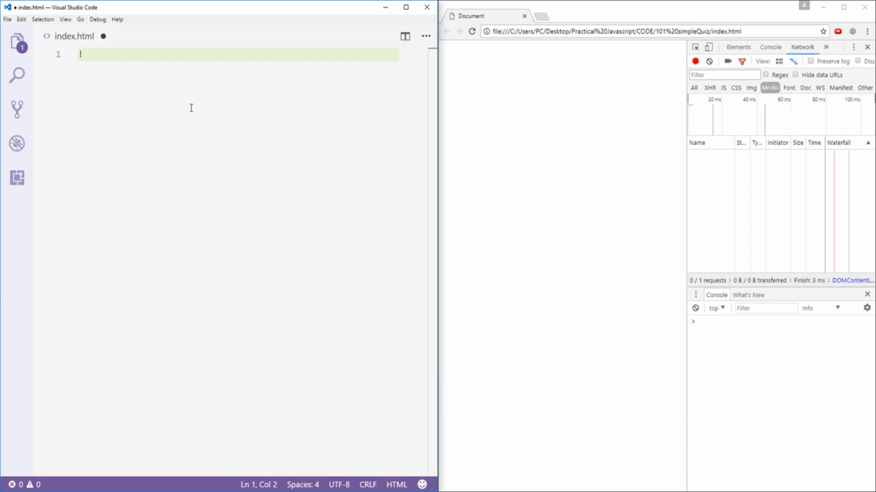
type("!")
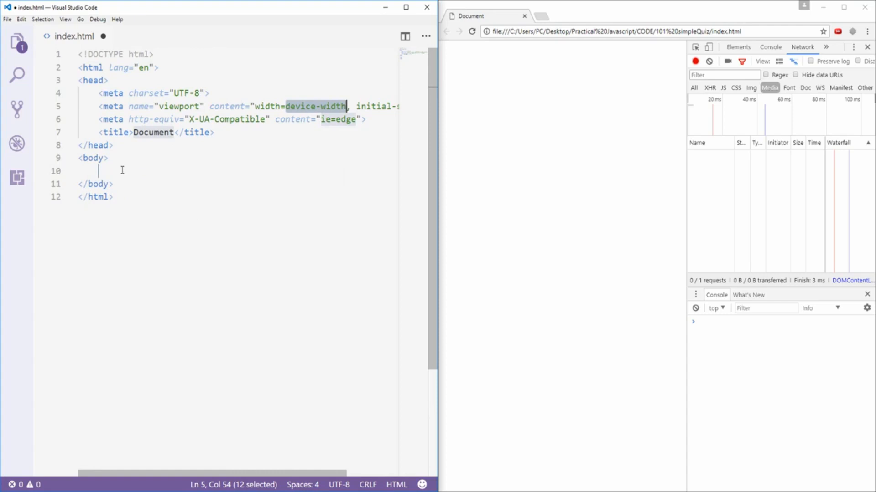
mouse_move(134, 155)
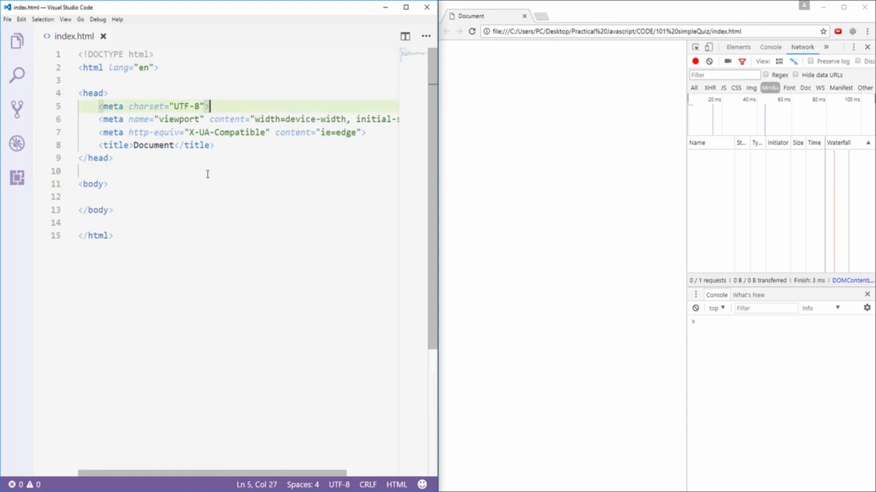
mouse_move(518, 165)
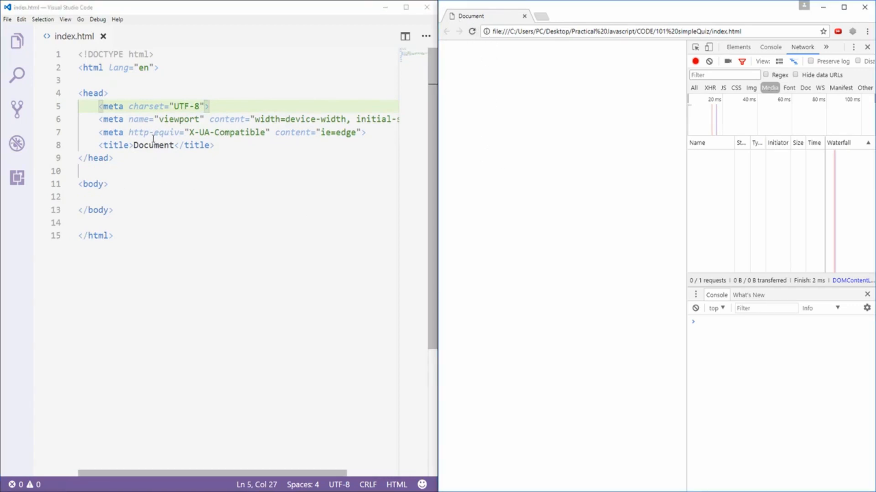
double_click(152, 145)
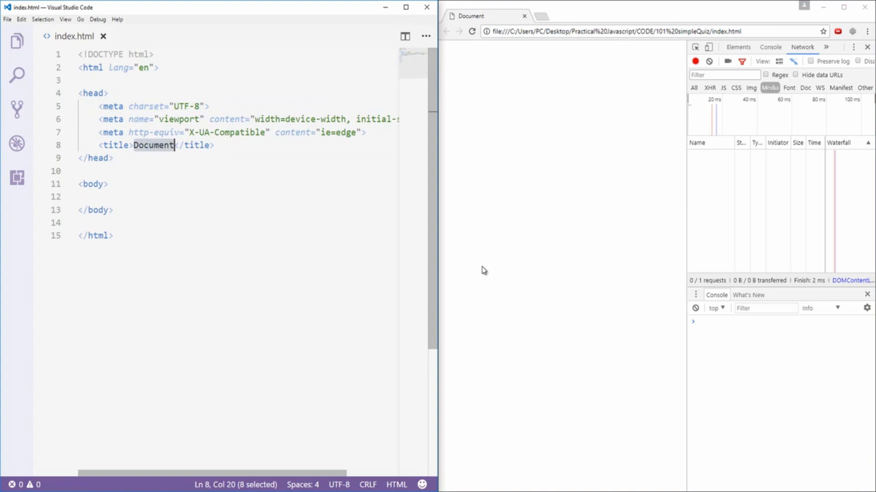
type("JS")
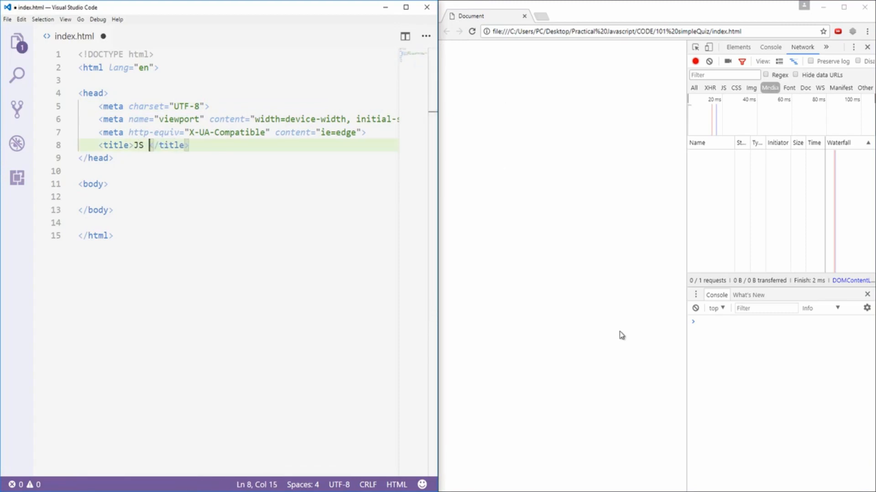
Finish the title as 'JS quiz', save, and reload Chrome to show it.
type("quiz")
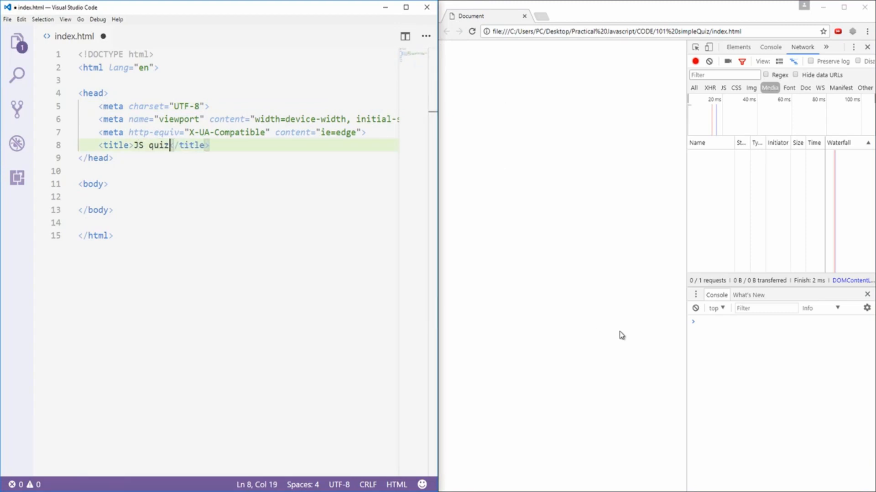
right_click(621, 335)
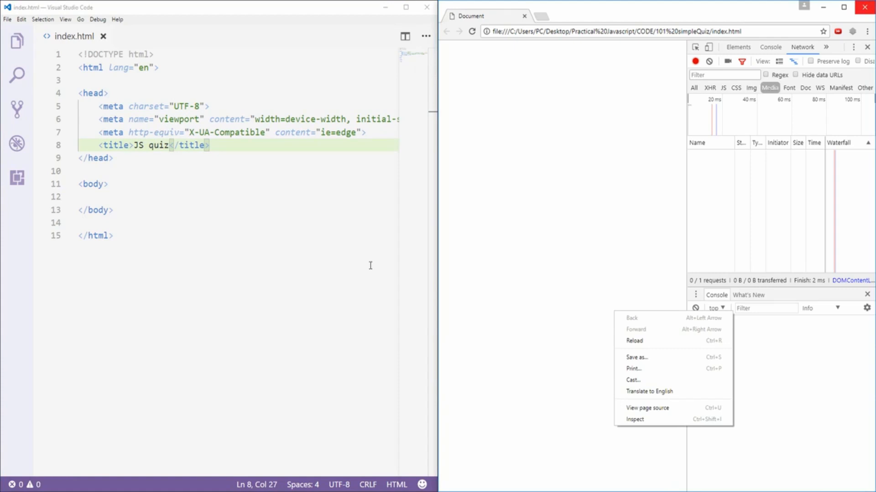
left_click(634, 340)
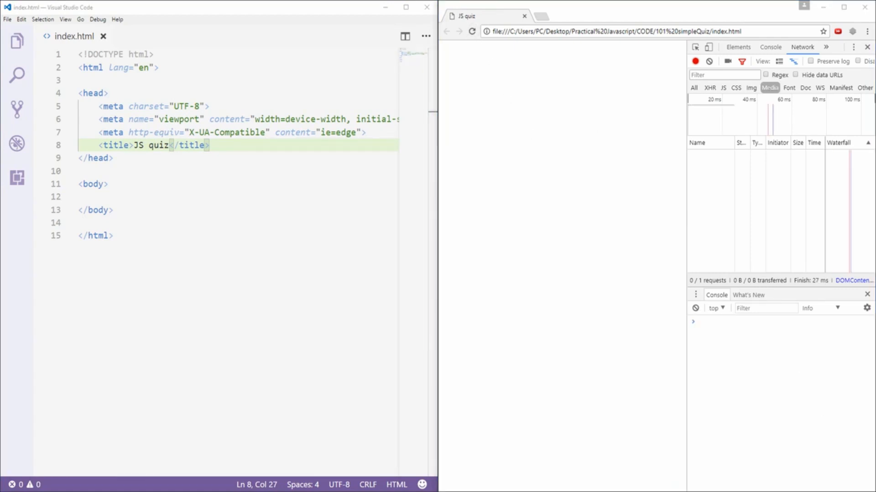
mouse_move(477, 23)
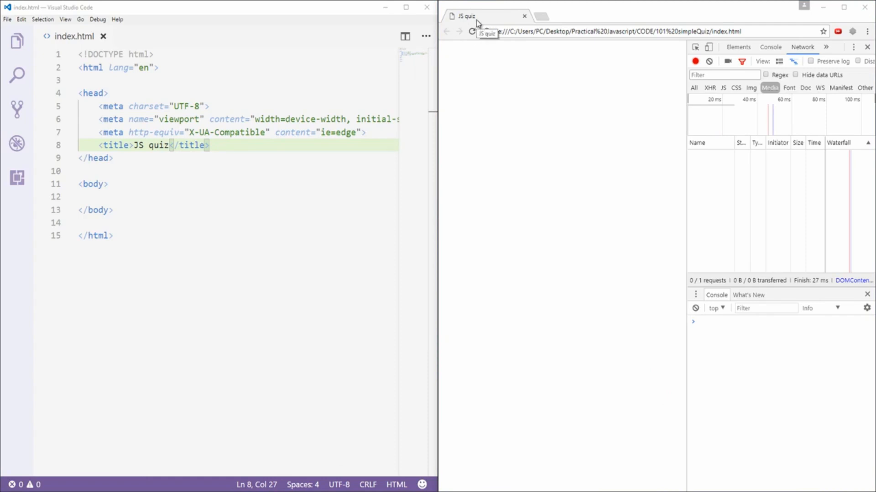
Add a 'Welcome to JS quiz' h1 heading inside the body.
left_click(102, 197)
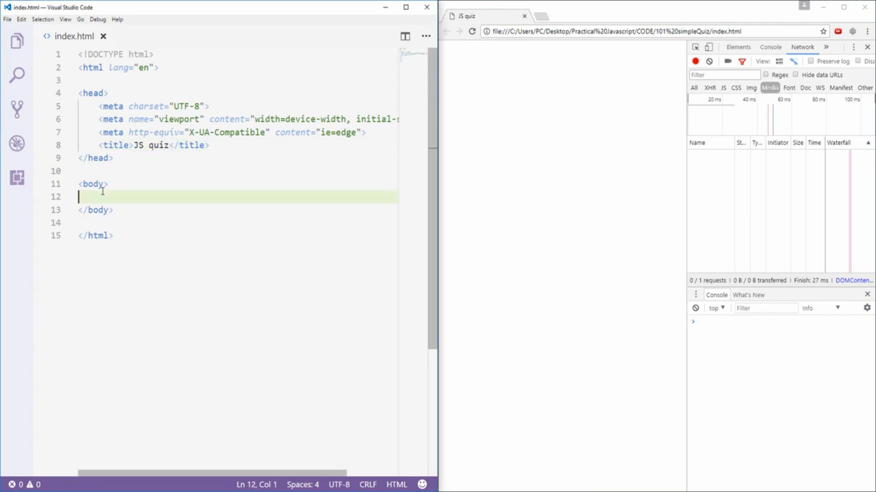
mouse_move(150, 219)
type("<h1>")
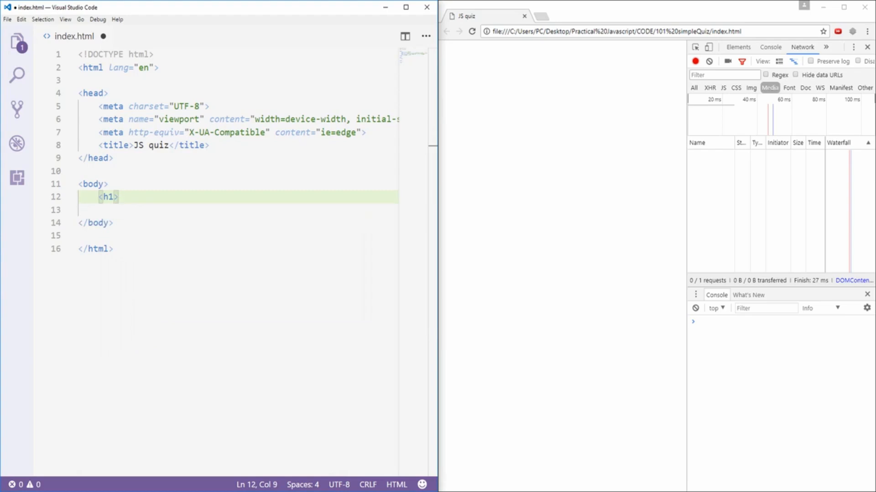
type("Welcome to J")
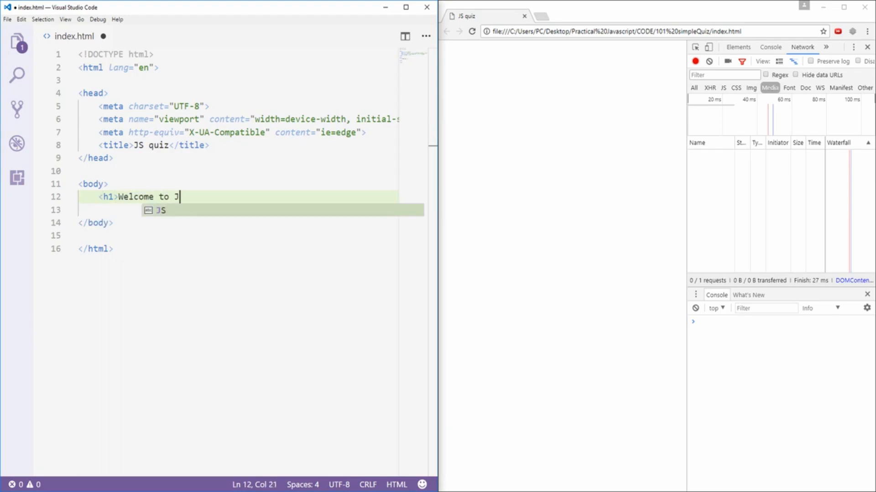
type("S quiz<?h")
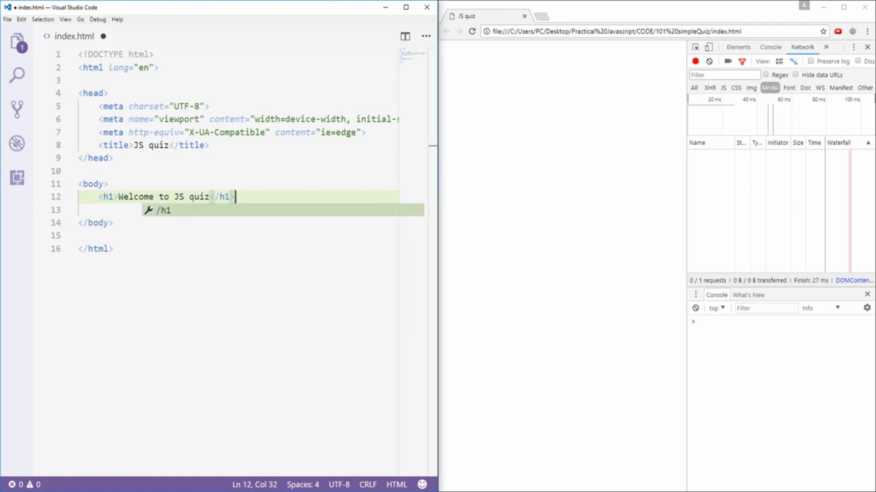
key("enter")
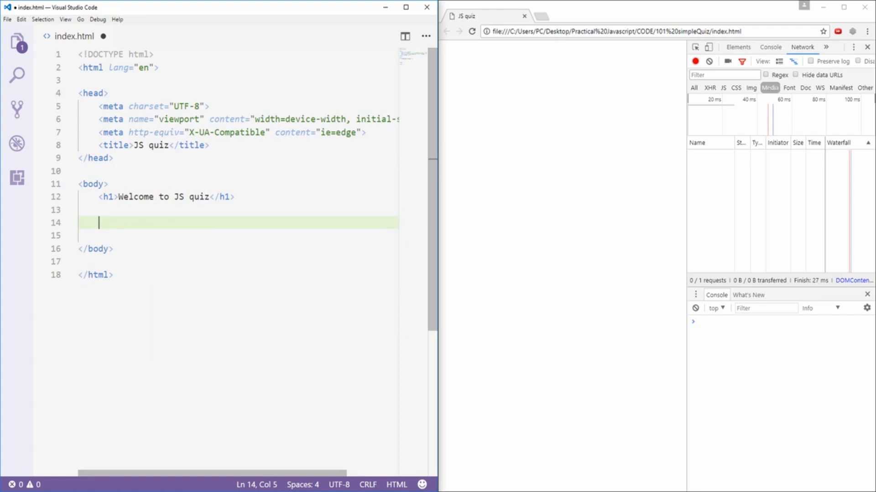
Add an empty <script></script> block below the heading.
type("<script>")
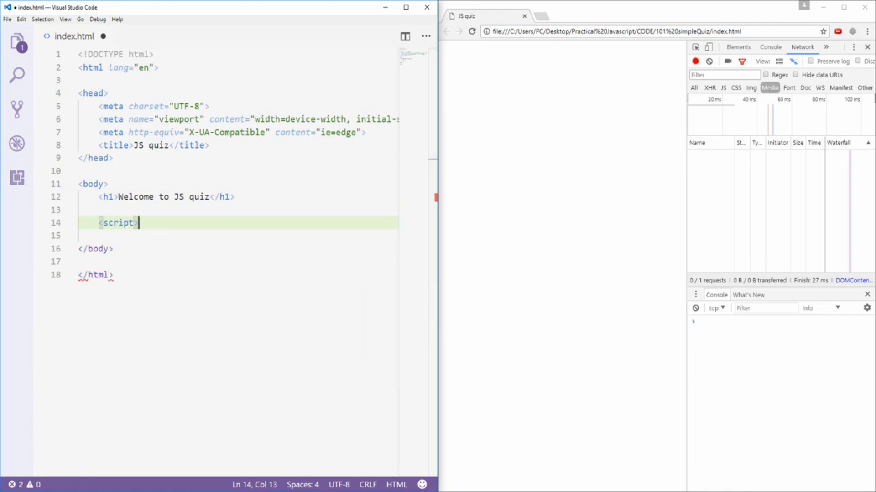
type("<")
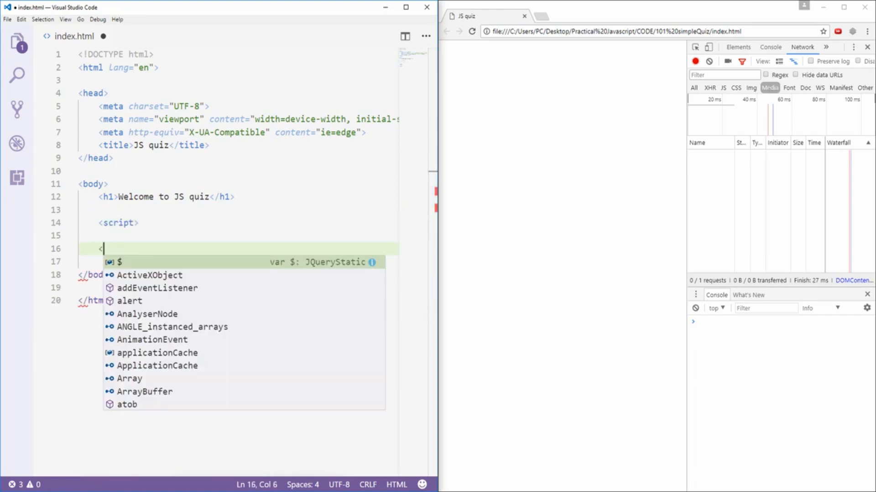
type("/script>")
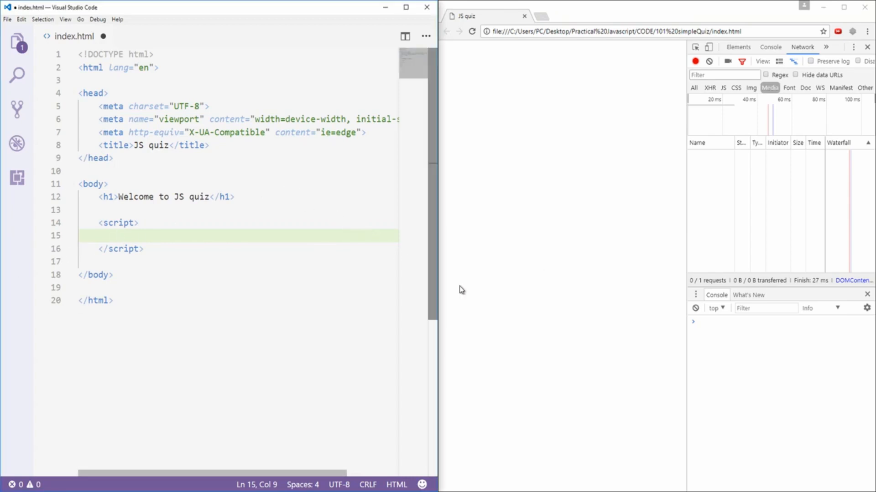
Write prompt("What's the capital of Italy?"); inside the script and save.
type("prompt(\"")
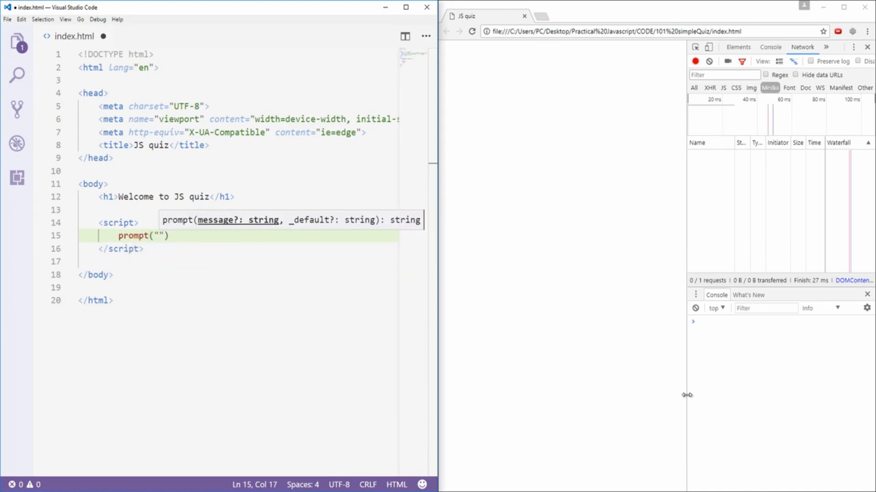
type("What's")
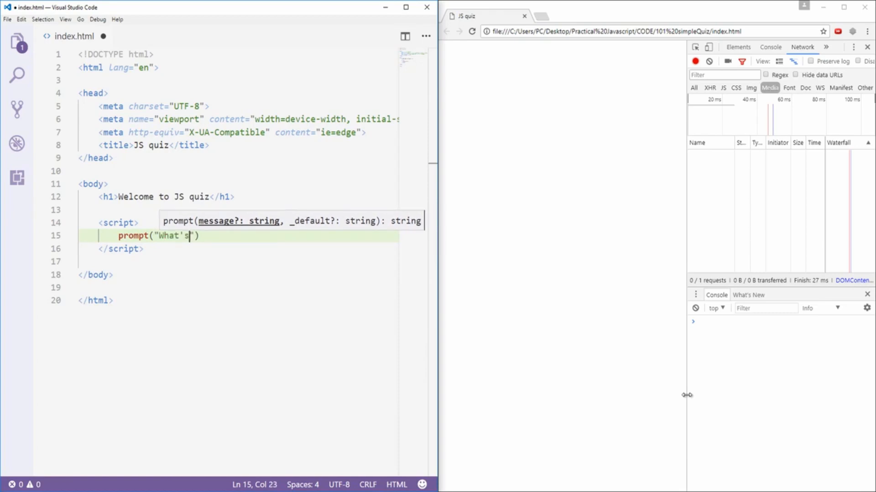
type("the capital of Italy?")
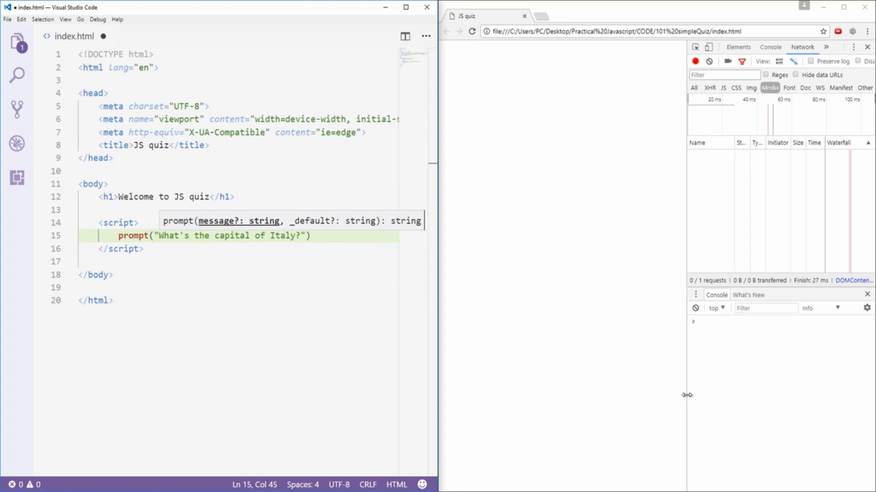
type(");")
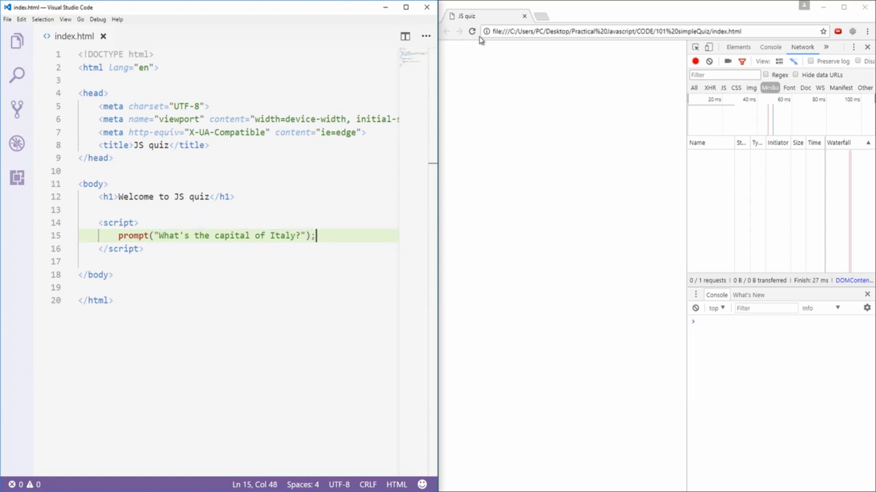
Reload the page to bring up the Italy prompt, then dismiss it back to the welcome heading.
left_click(471, 31)
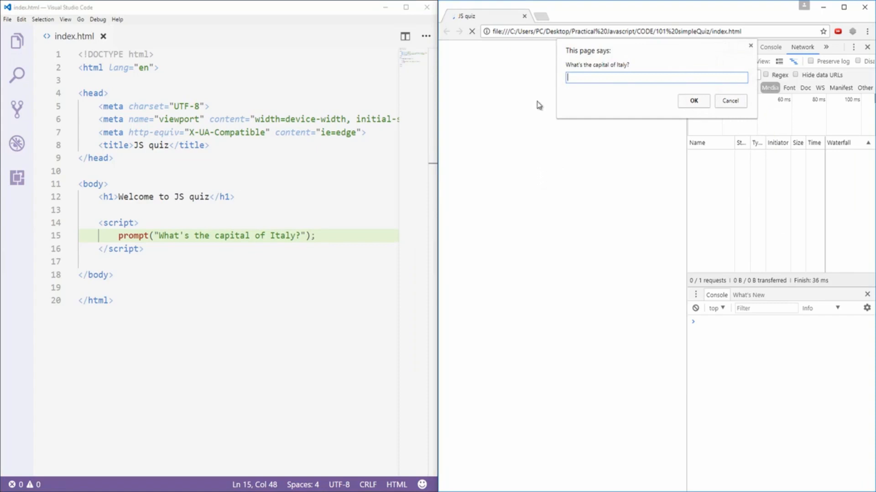
mouse_move(598, 76)
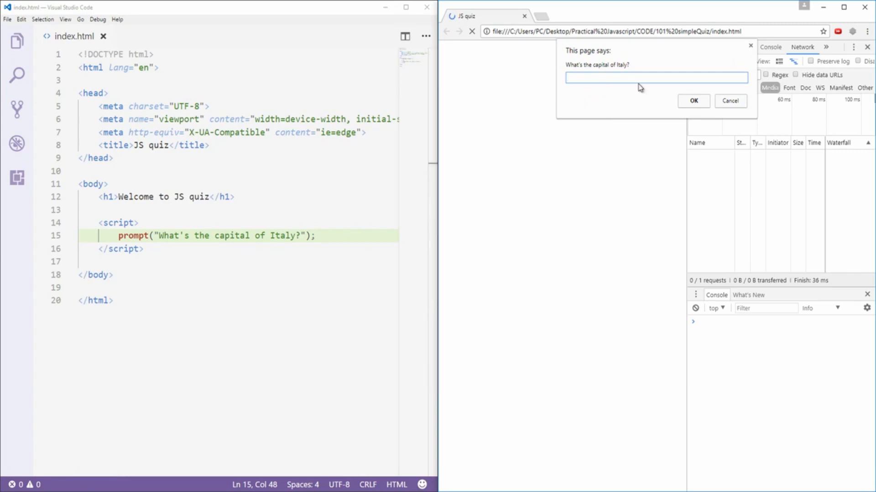
mouse_move(711, 66)
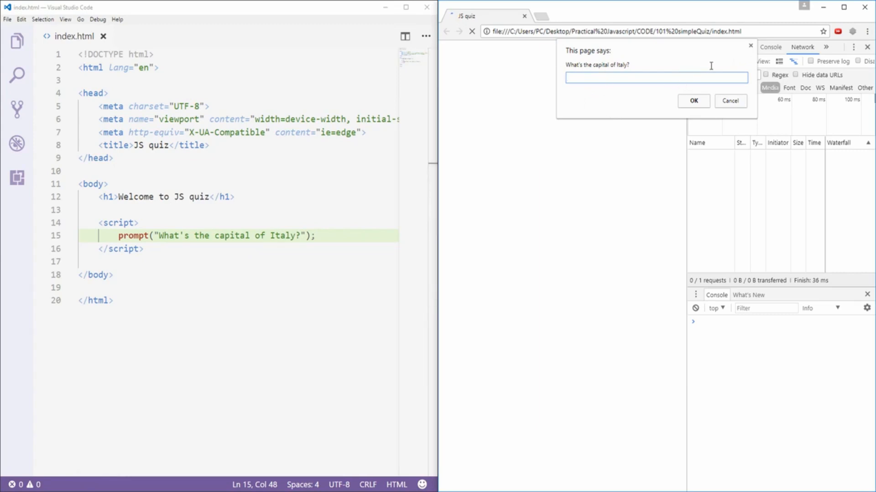
type("1")
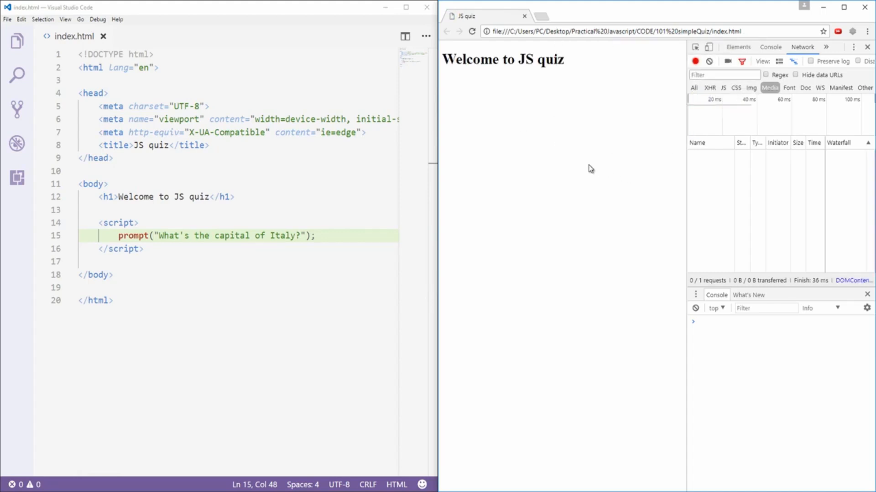
mouse_move(655, 156)
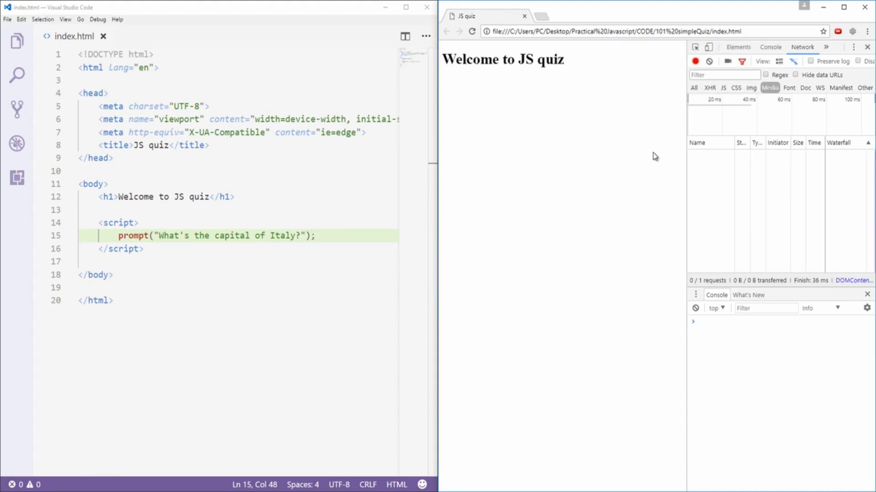
mouse_move(648, 153)
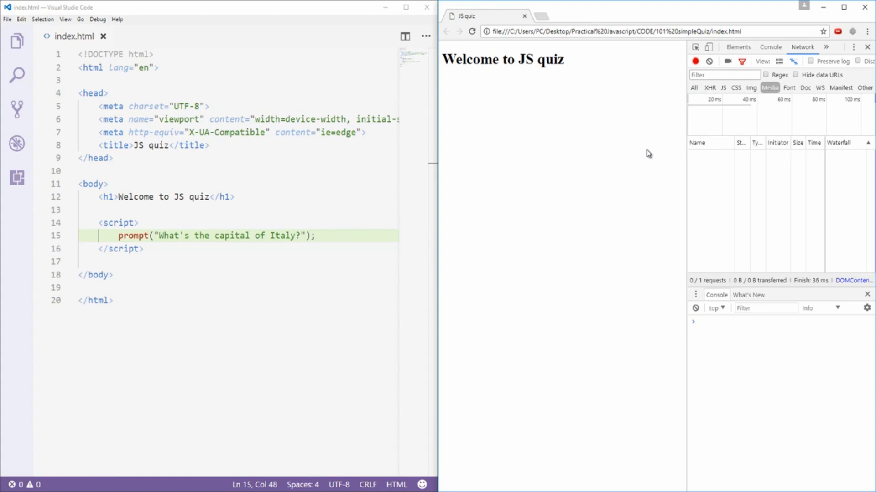
mouse_move(643, 369)
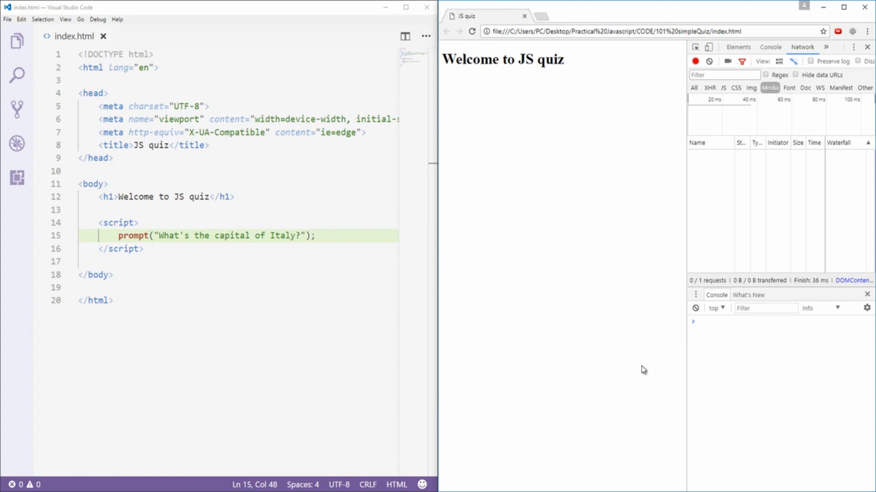
mouse_move(583, 279)
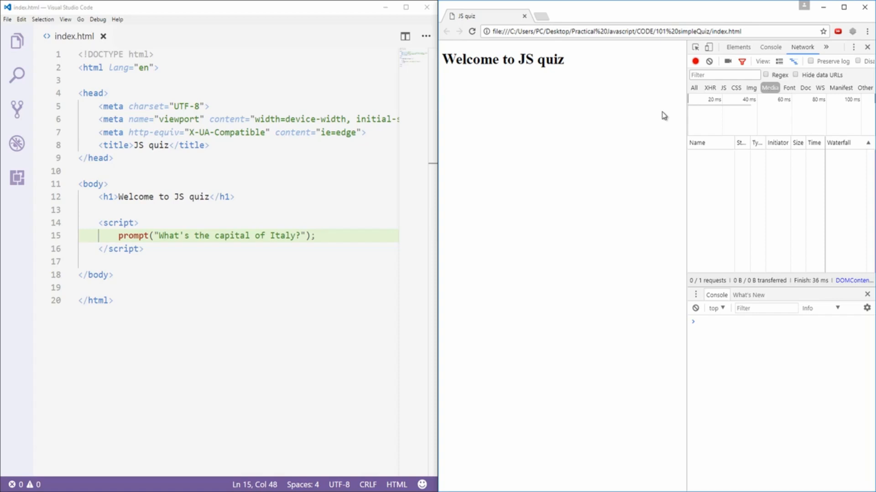
left_click(327, 235)
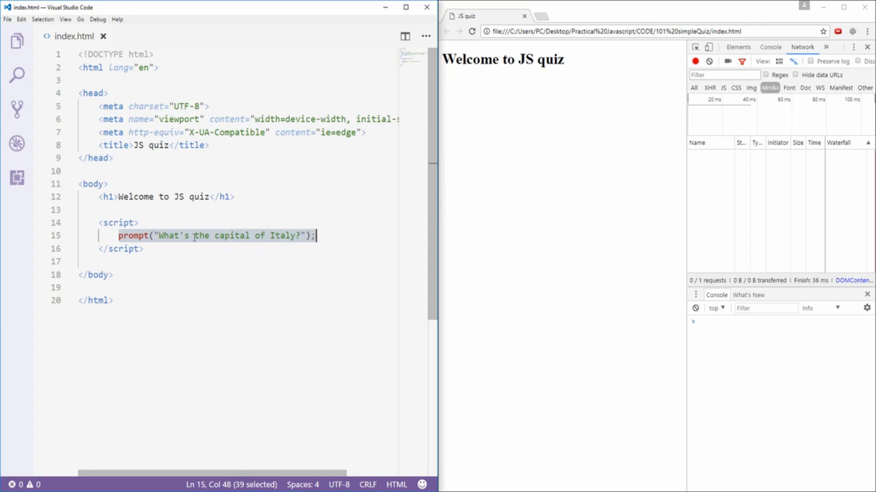
mouse_move(201, 248)
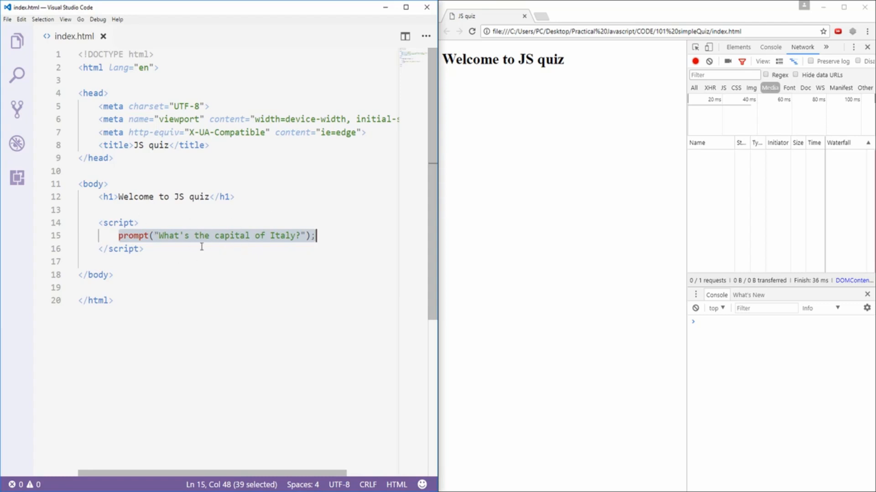
mouse_move(328, 243)
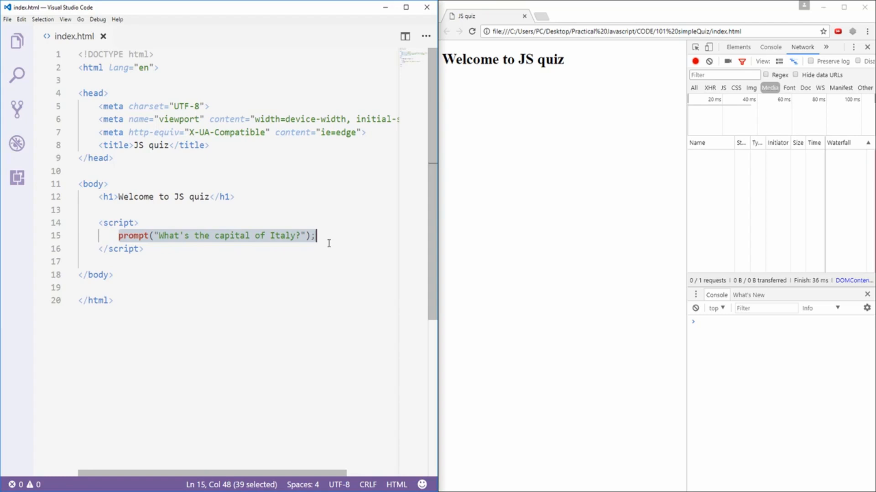
mouse_move(236, 244)
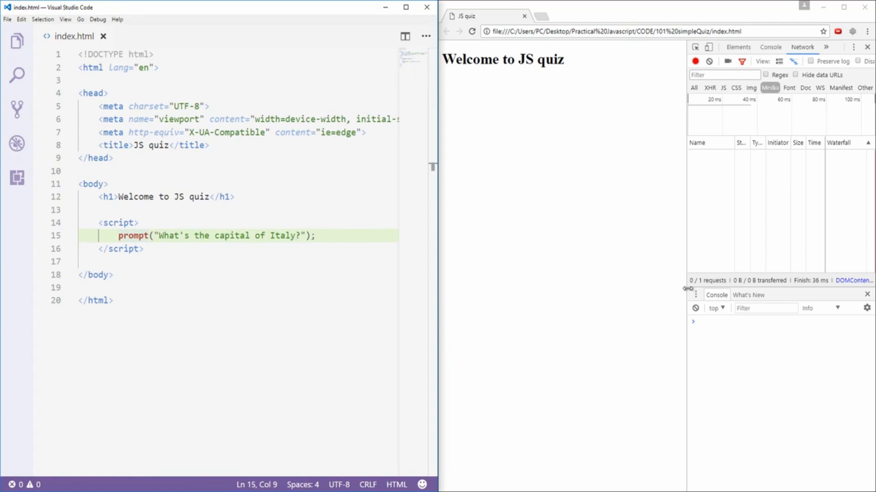
Assign the prompt result to 'var firstQuestion ='.
type("var firstQuestion")
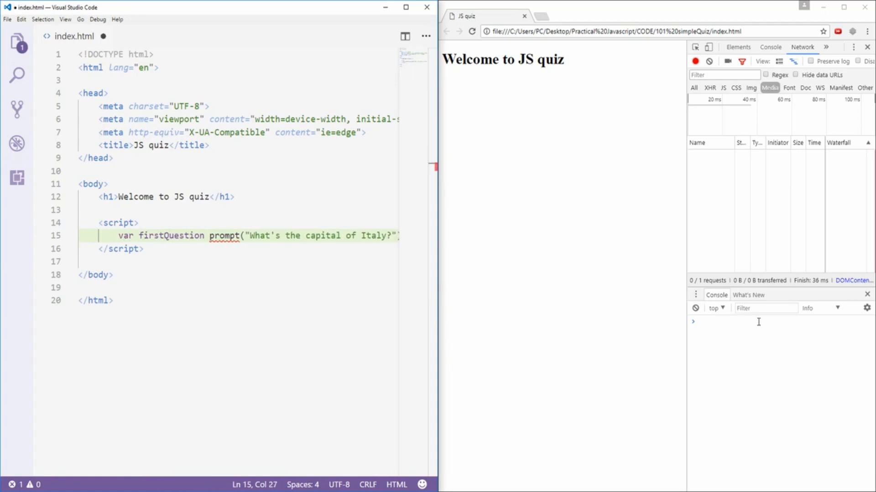
type("=")
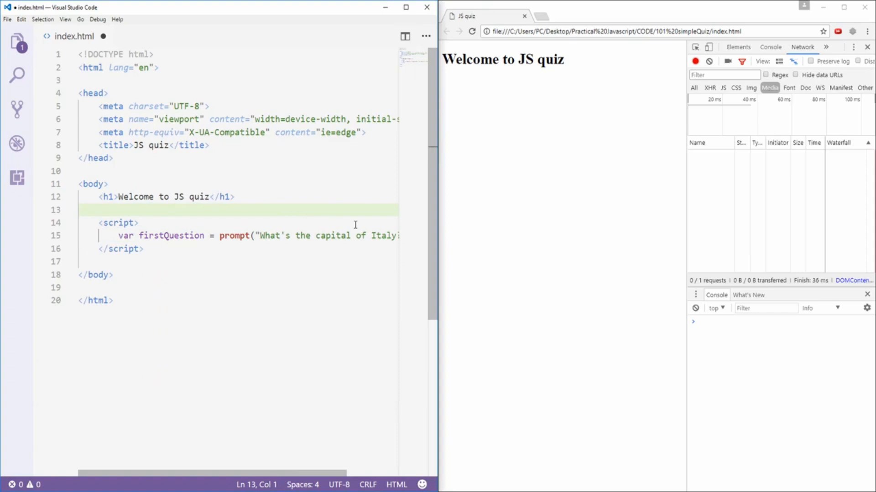
mouse_move(440, 186)
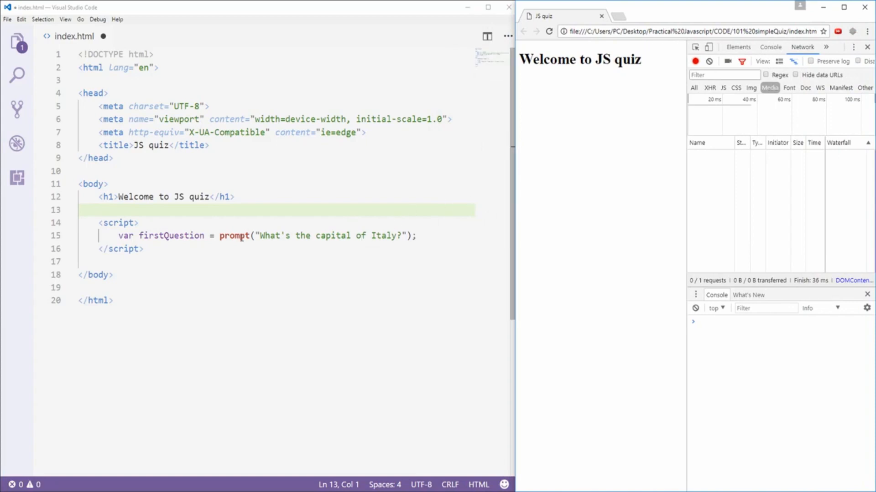
mouse_move(337, 245)
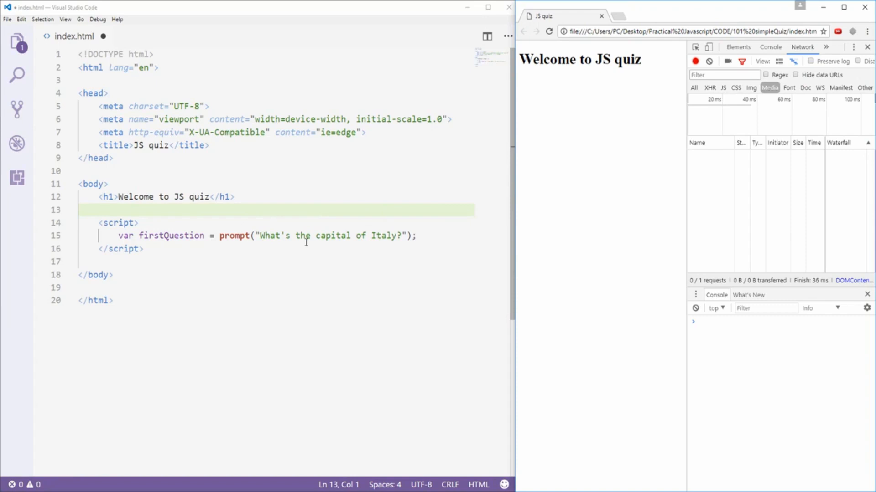
mouse_move(127, 244)
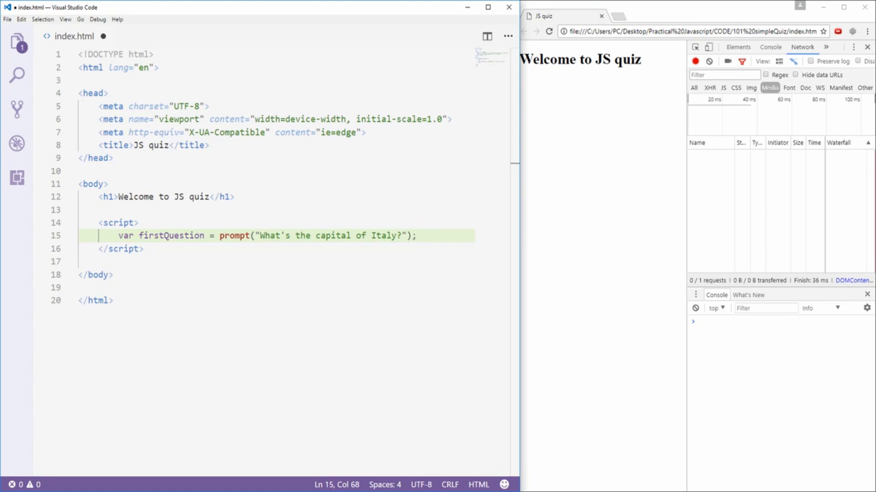
Start a blank line under the firstQuestion declaration in the script.
key("enter")
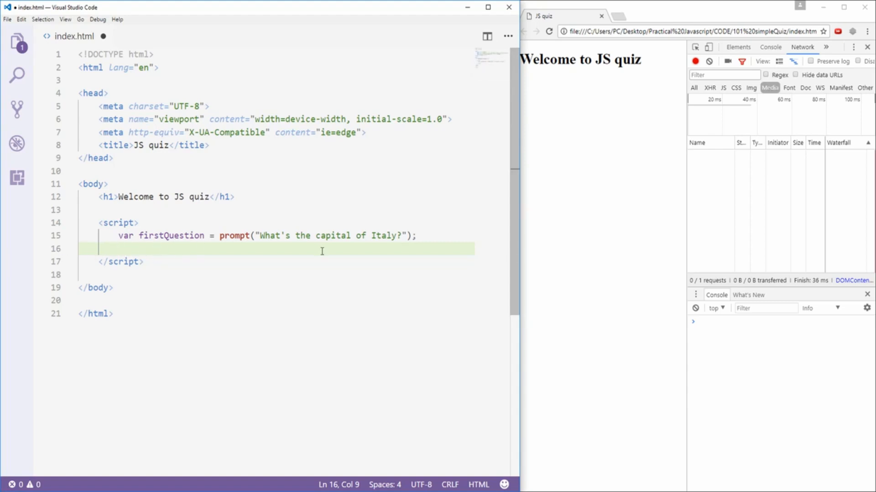
mouse_move(207, 227)
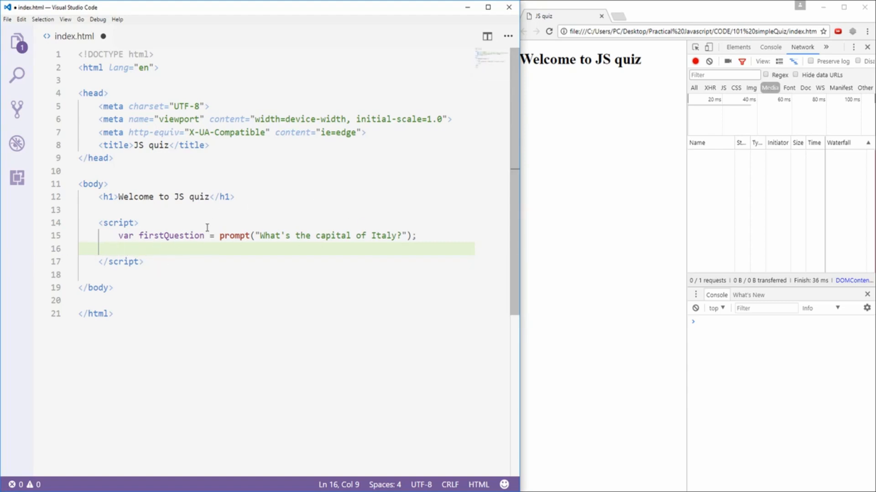
mouse_move(219, 241)
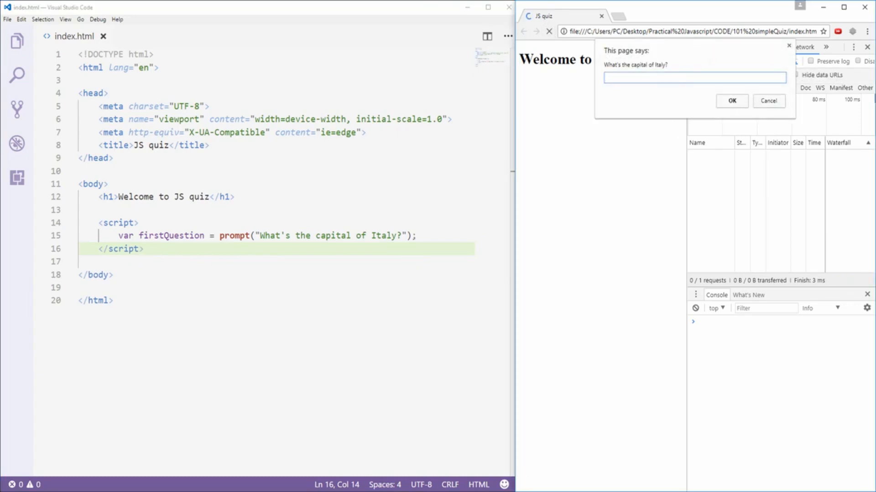
Answer Rome in the prompt and query firstQuestion in the console to see "Rome".
type("Rome")
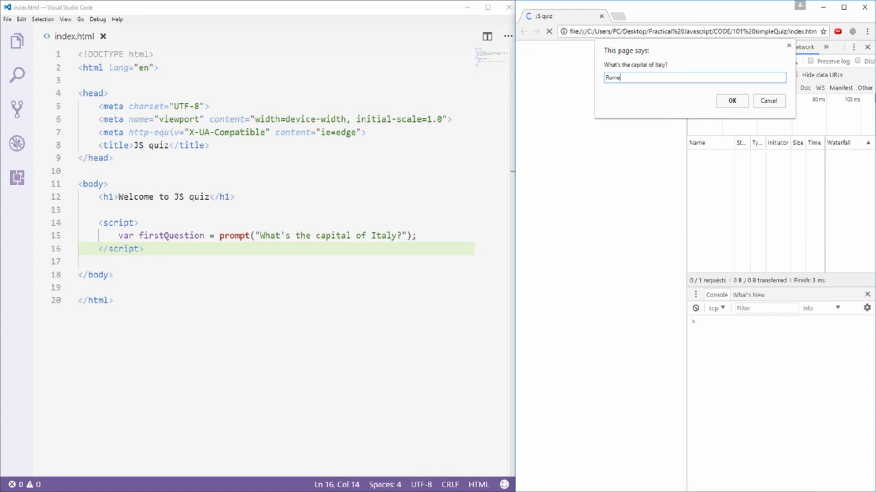
left_click(731, 101)
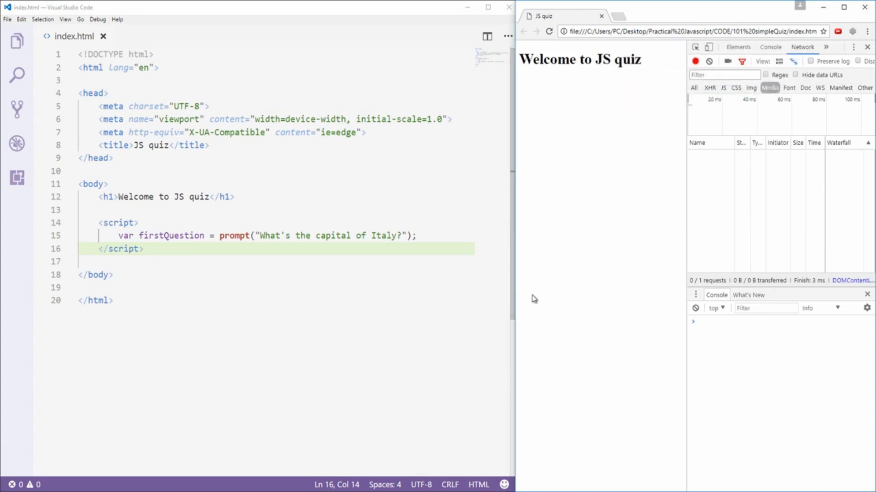
mouse_move(694, 342)
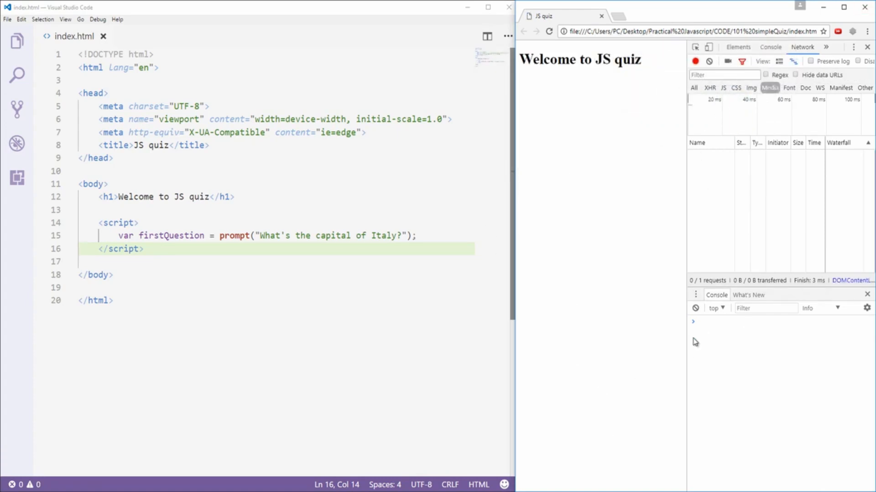
mouse_move(829, 261)
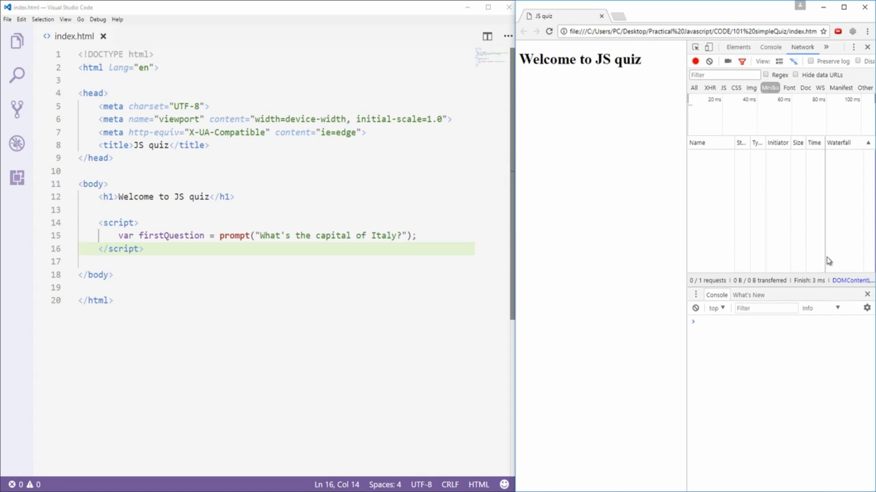
type("firstQuestion")
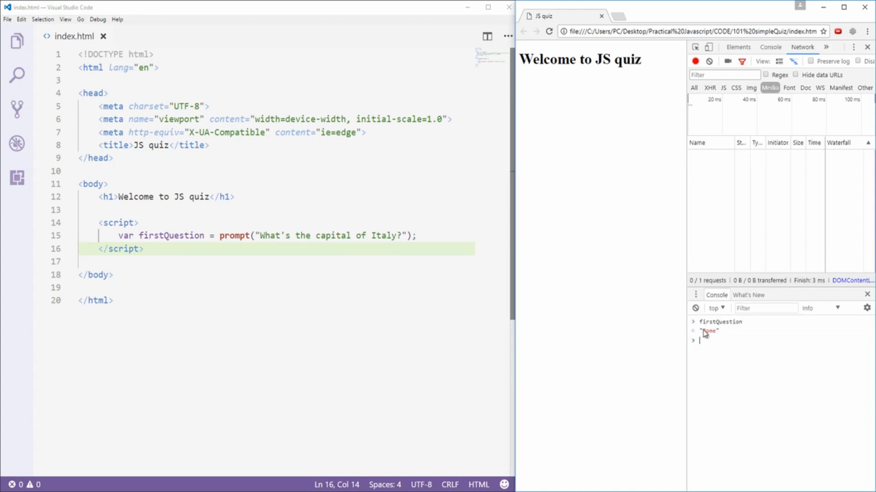
Reload, answer London, and confirm the console reports firstQuestion as "London".
left_click(534, 31)
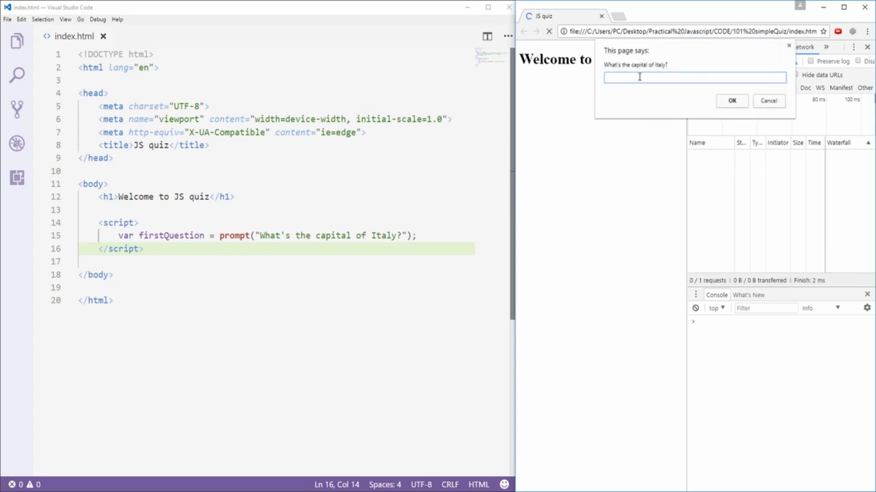
type("London")
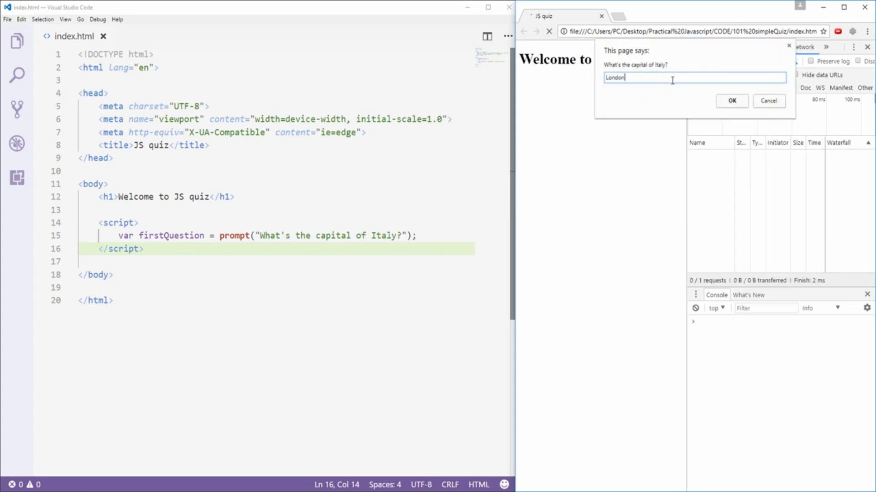
left_click(732, 101)
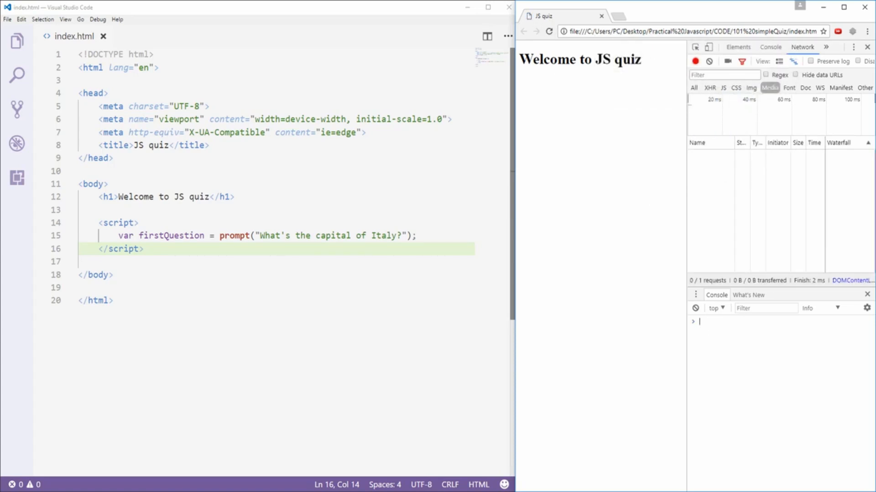
type("find")
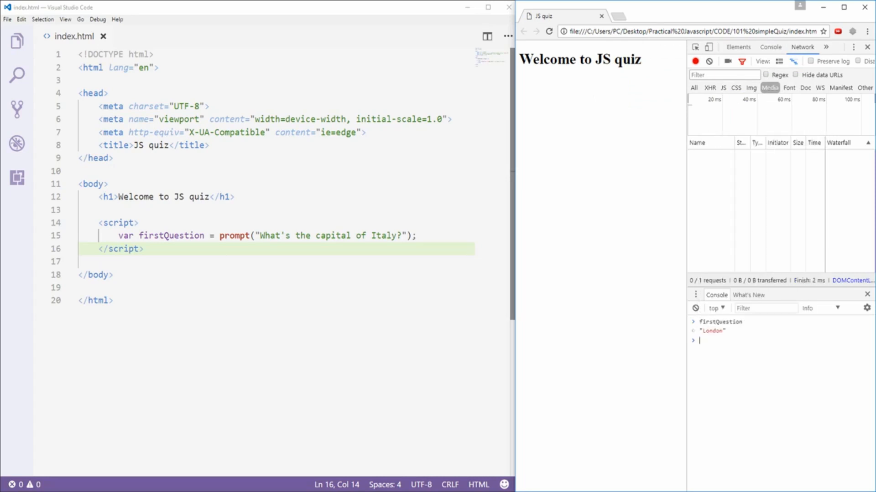
mouse_move(724, 327)
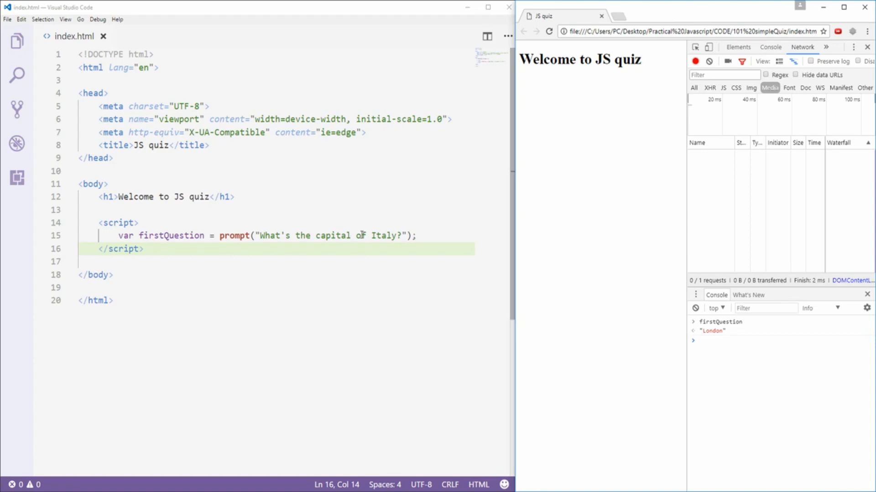
key("Enter")
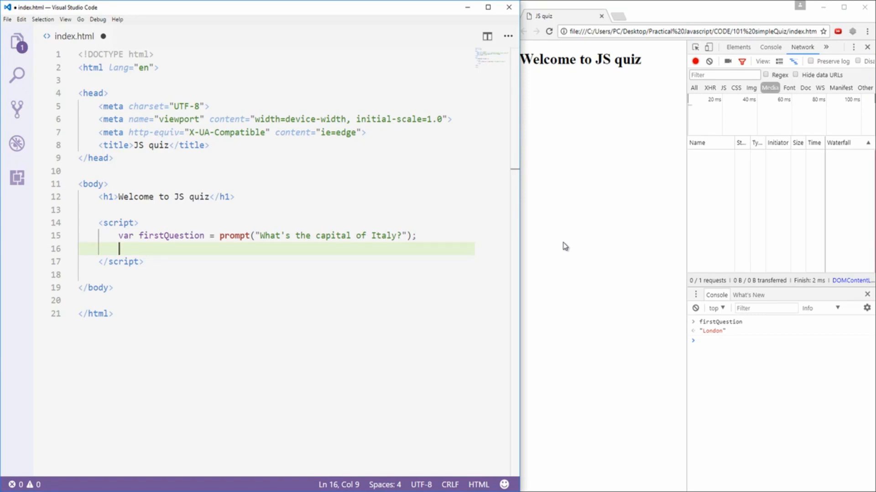
Write switch (firstQuestion) with case "Rome" confirming "You are right!".
type("switch")
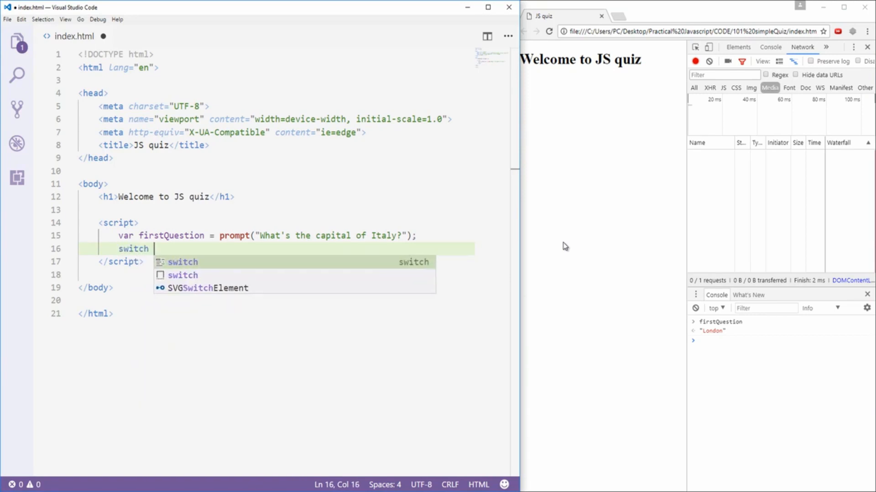
type("(firstQuestion) {")
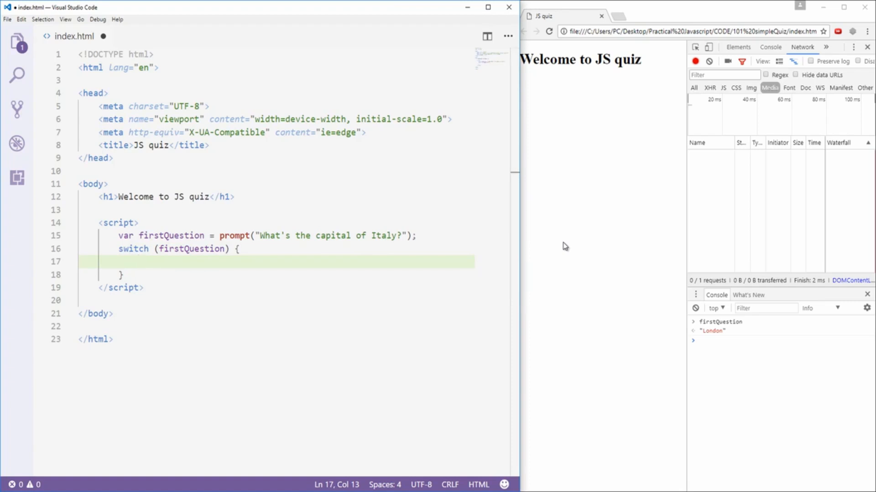
type("case")
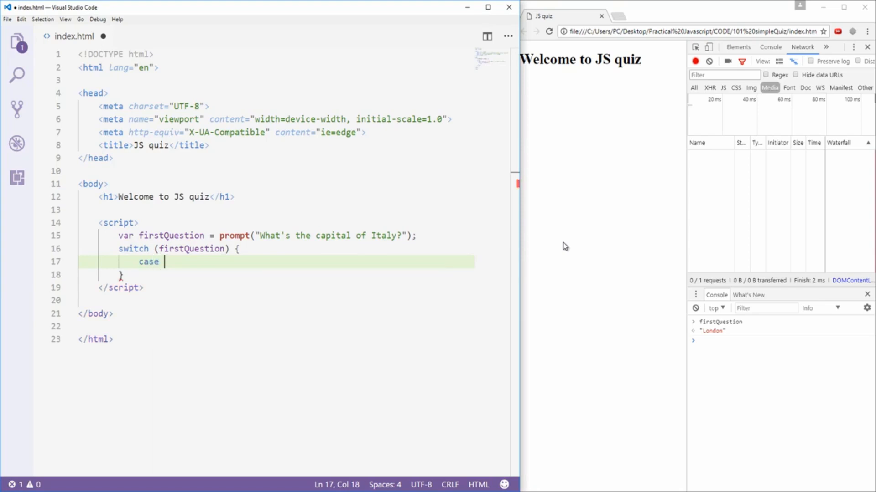
type("\"Rome\":")
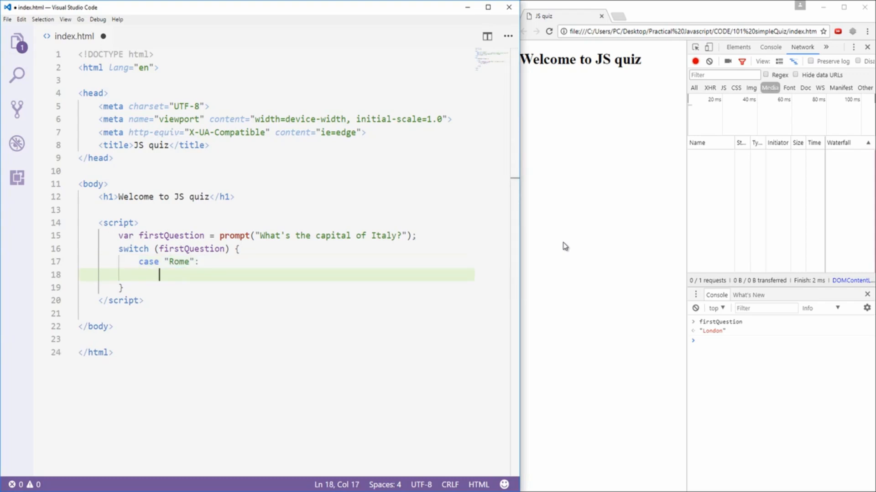
type("confirm(\"")
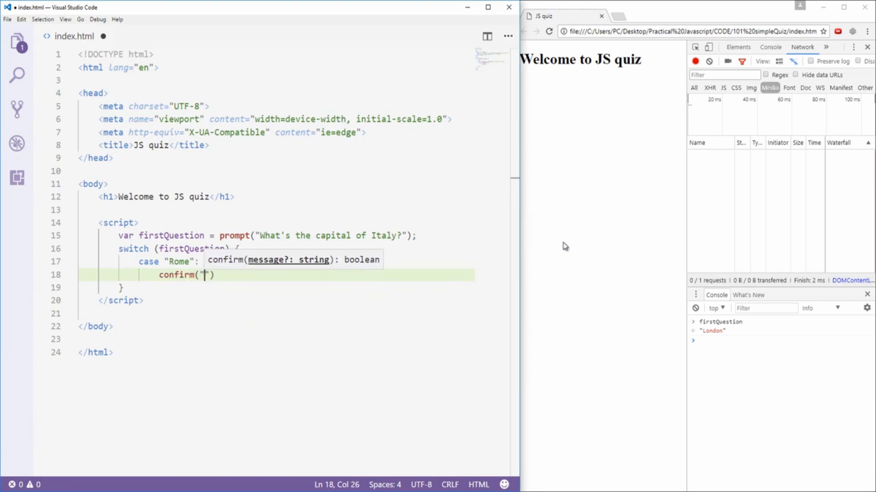
type("You")
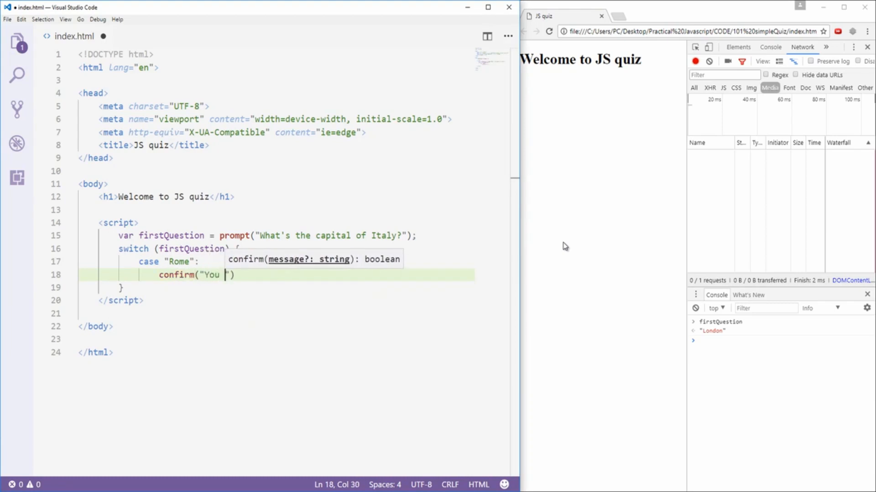
type("are r")
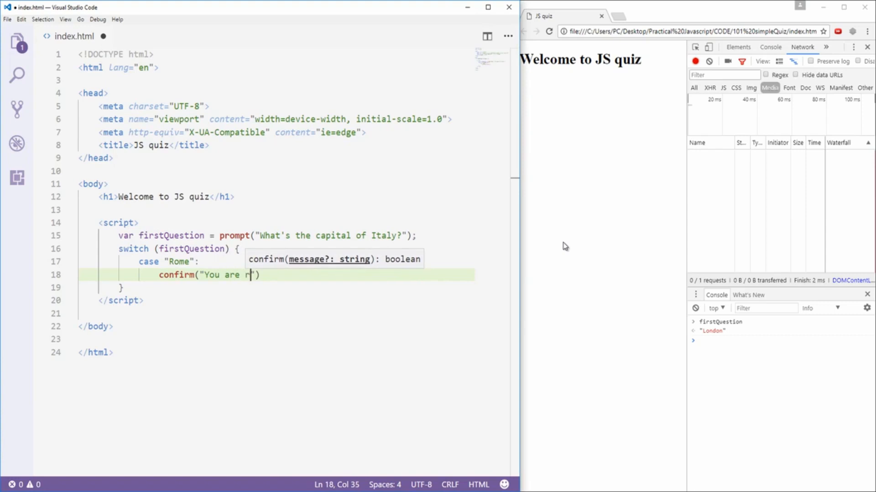
type("ight!")
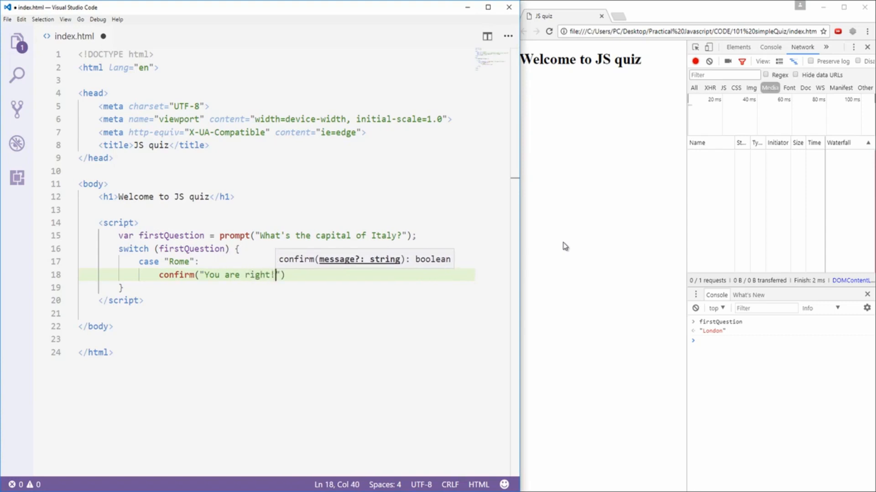
Add a case "London" whose body confirms "You are wrong".
key("enter")
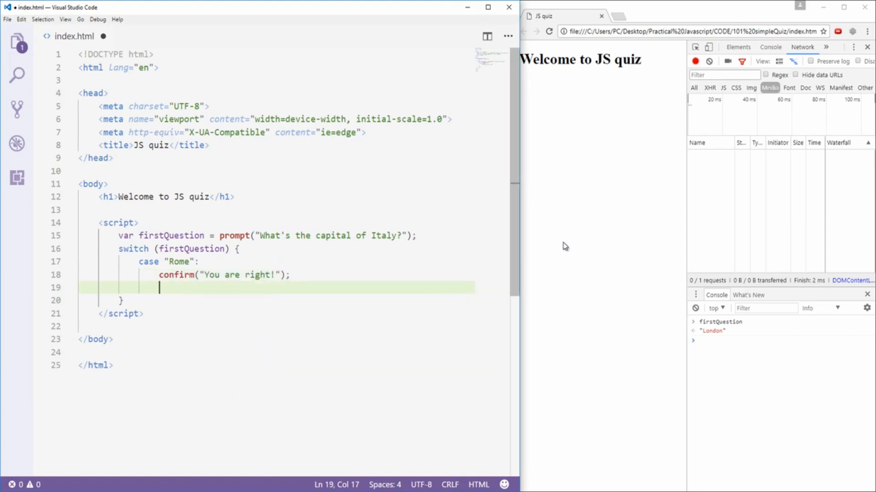
type("case")
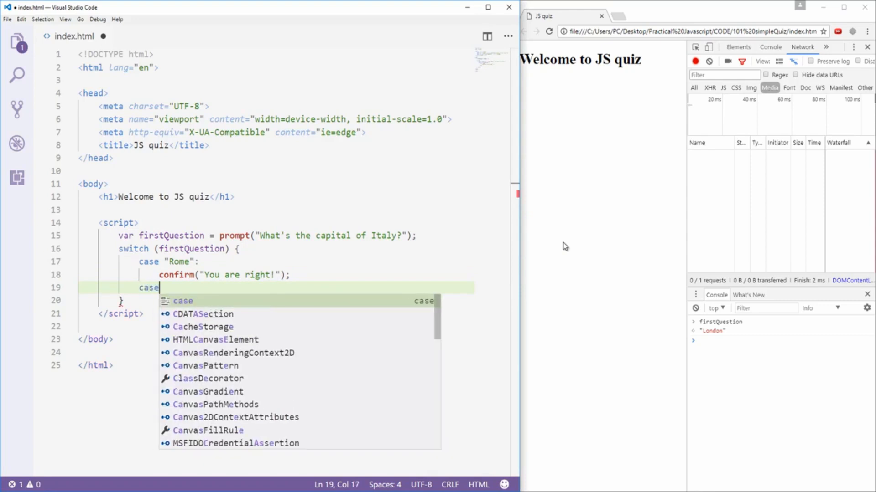
type("\"London\"")
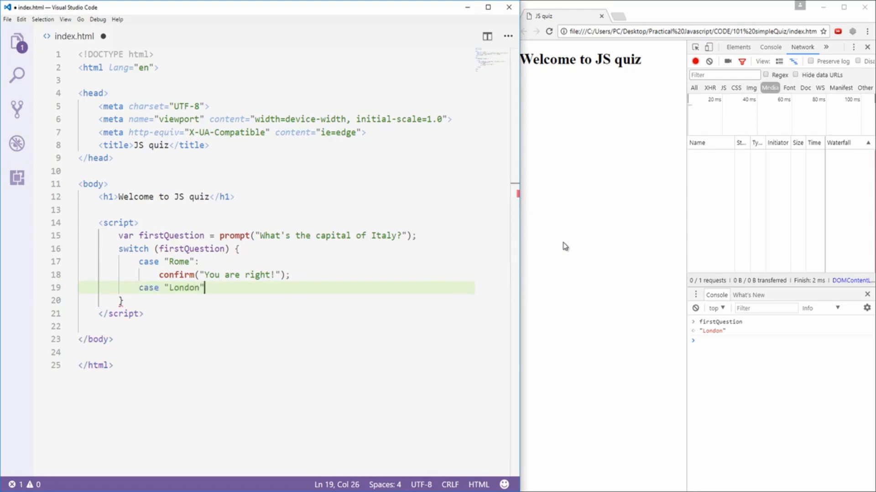
key("enter")
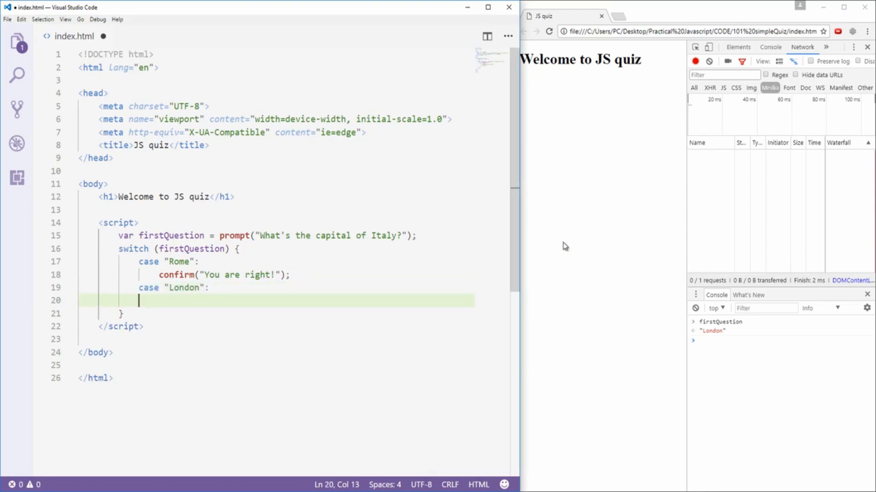
type("confirm(")
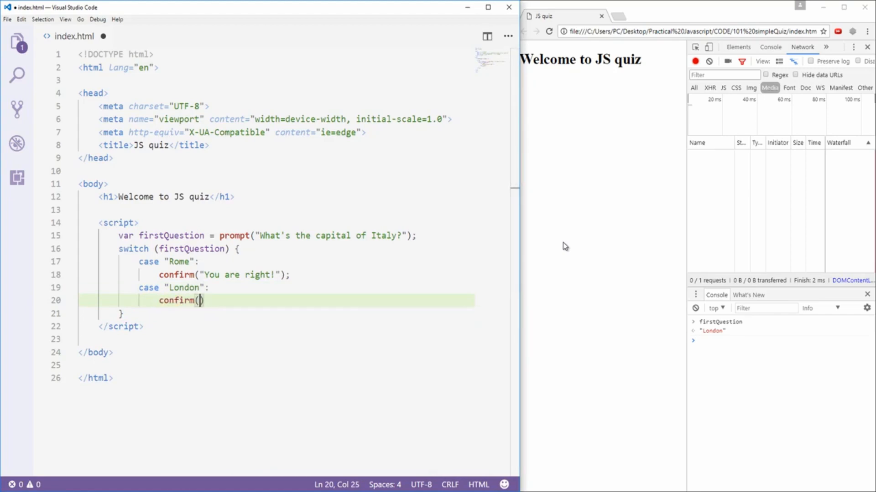
type("\"Your an")
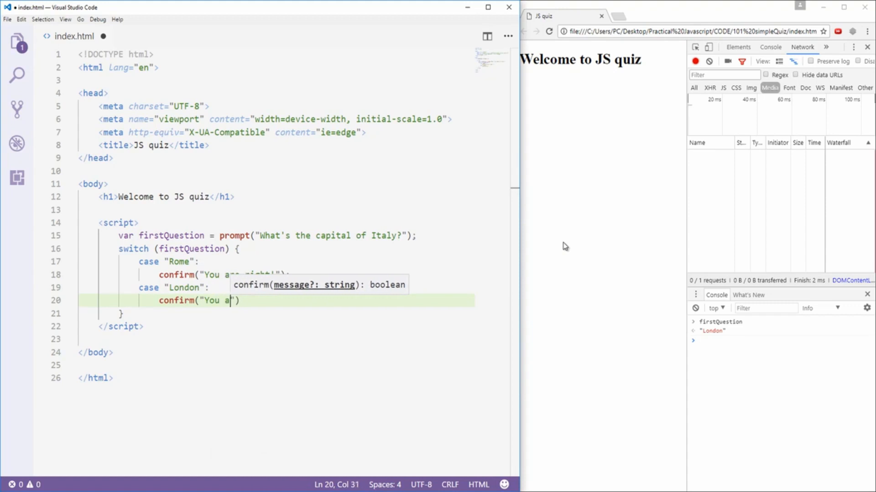
type("re wrong\")")
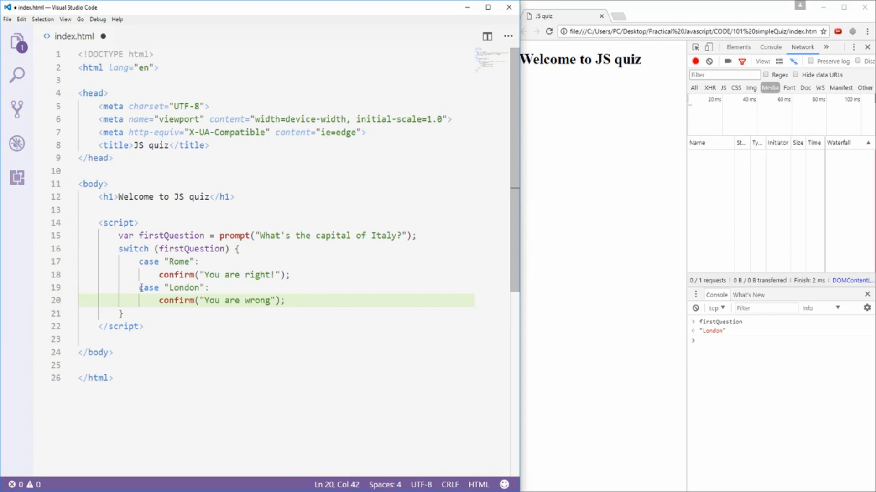
mouse_move(259, 319)
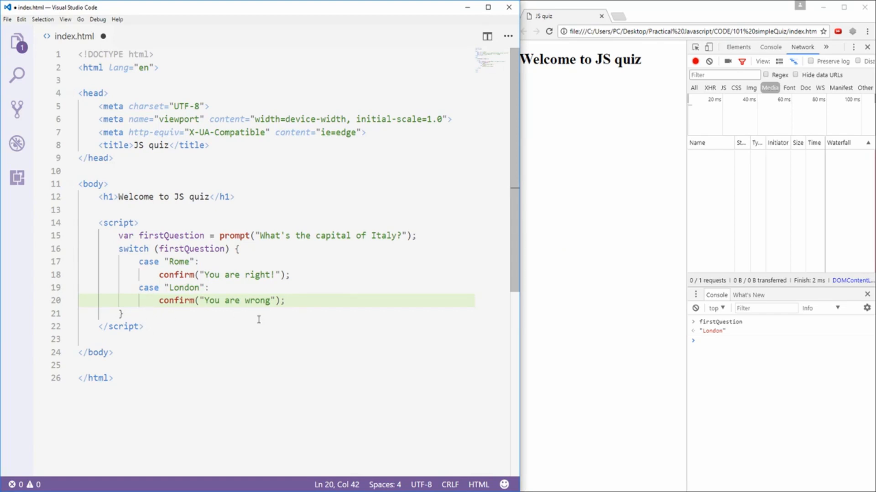
mouse_move(140, 331)
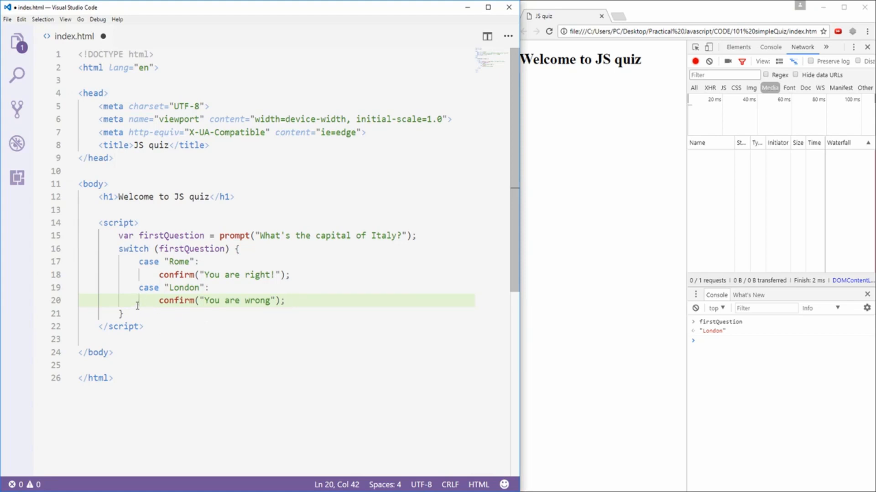
mouse_move(188, 335)
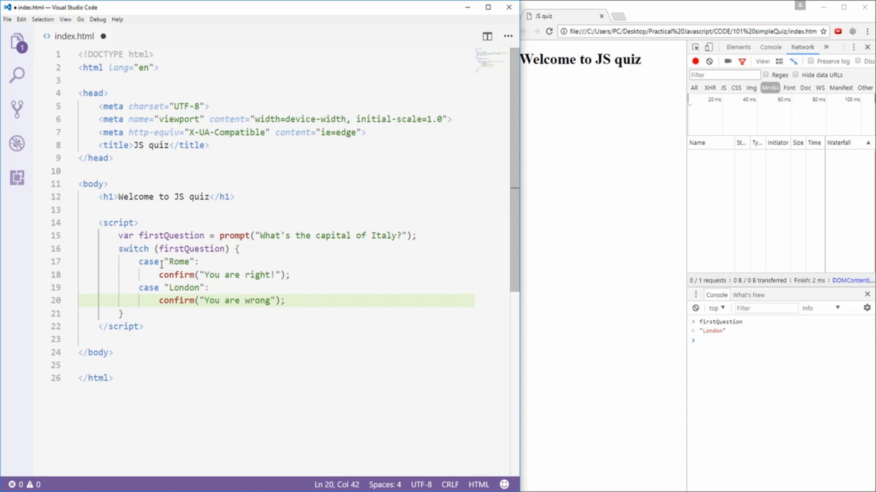
mouse_move(184, 268)
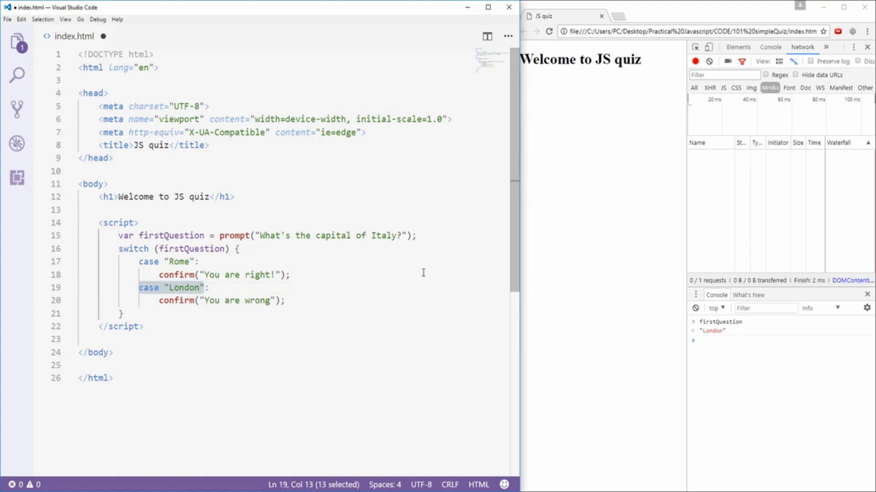
Make the London case a default branch, end both branches with break;, and save index.html.
type("default:")
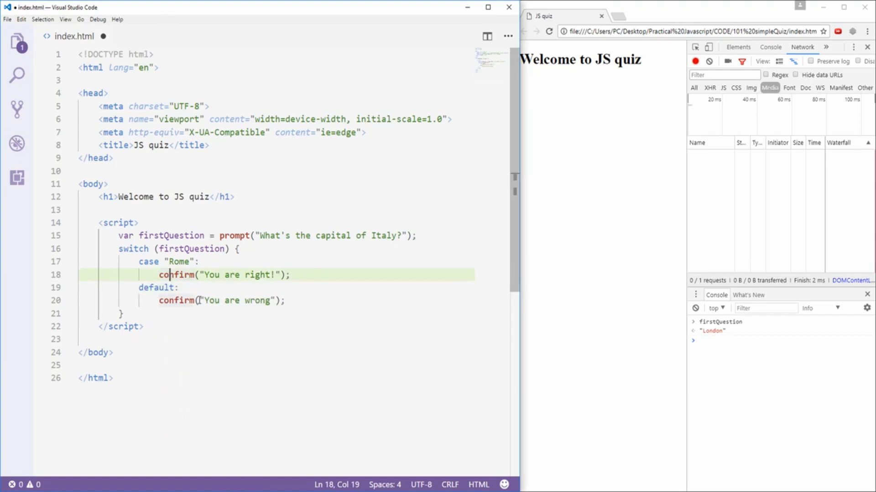
mouse_move(238, 287)
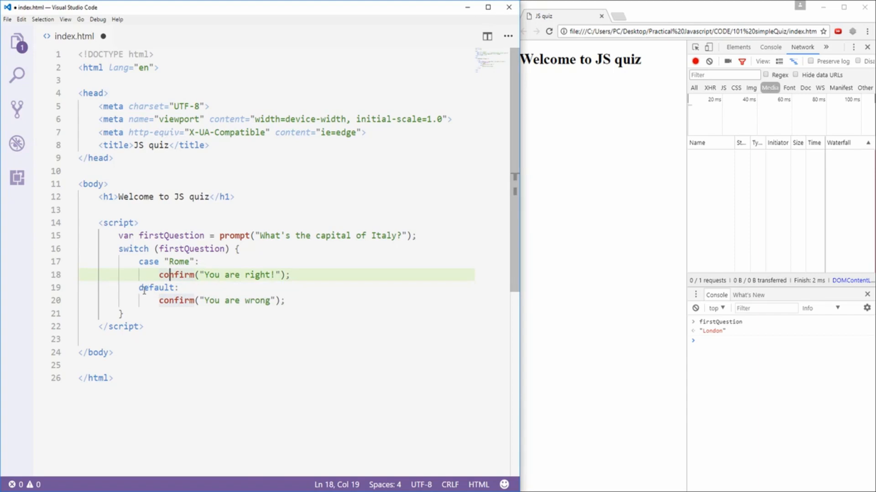
left_click(290, 275)
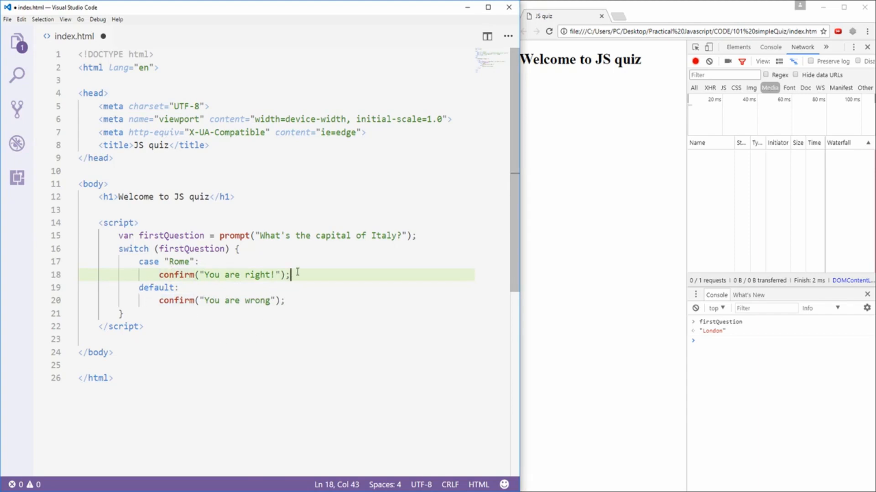
key("Enter")
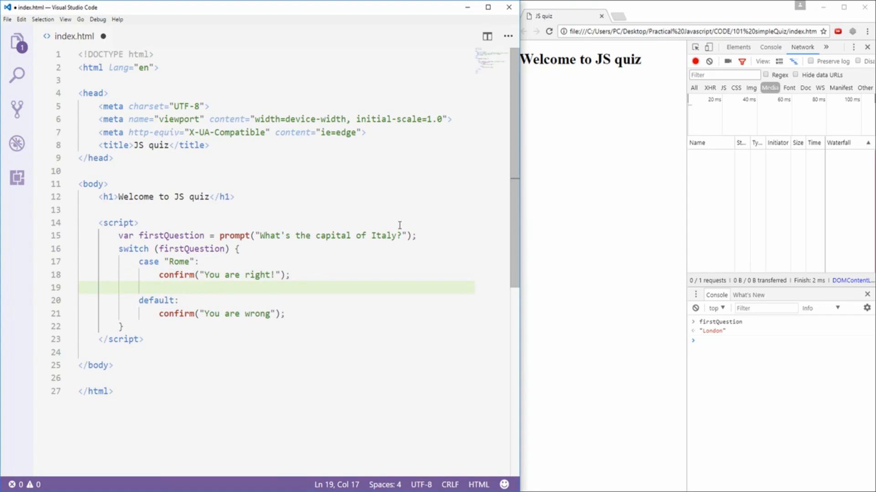
type("break;")
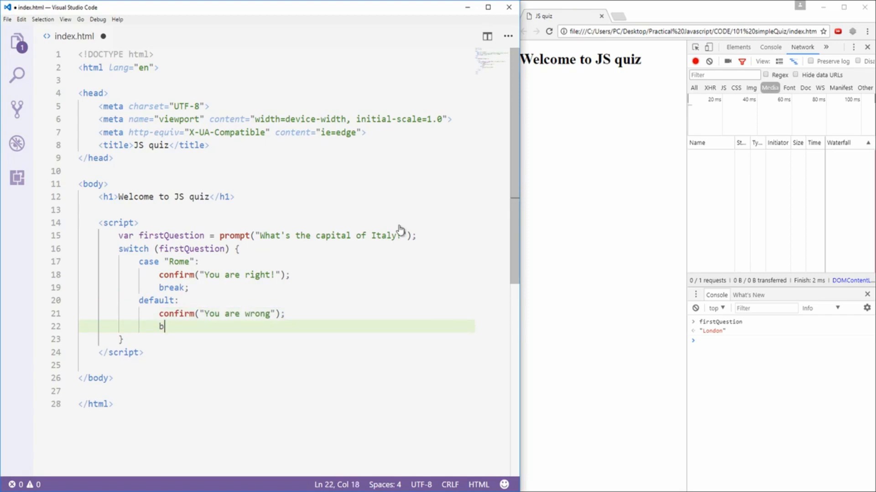
type("reak;")
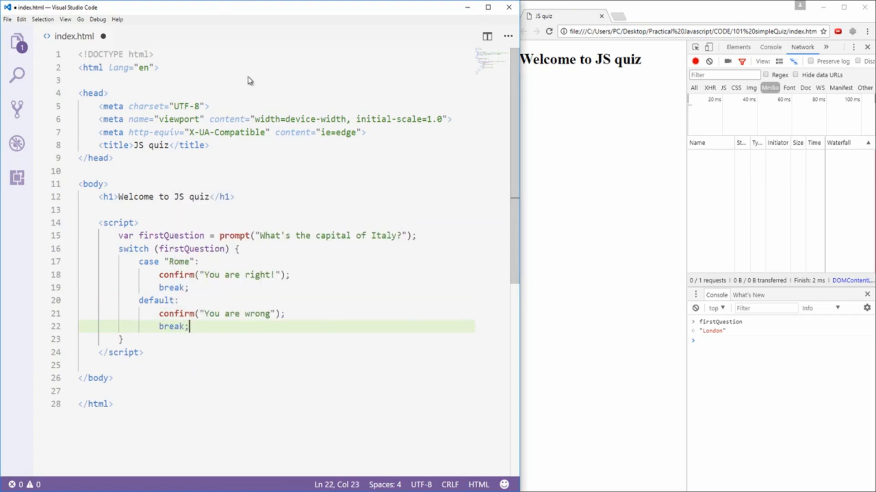
mouse_move(247, 341)
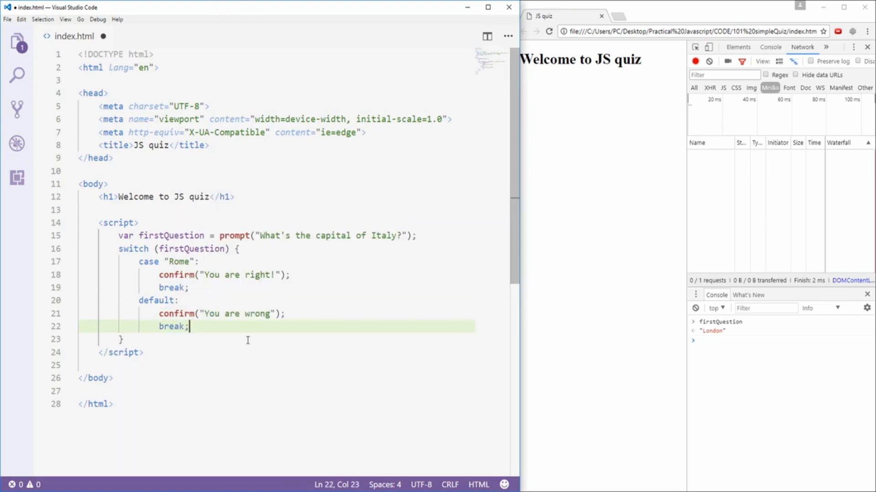
key("ctrl+s")
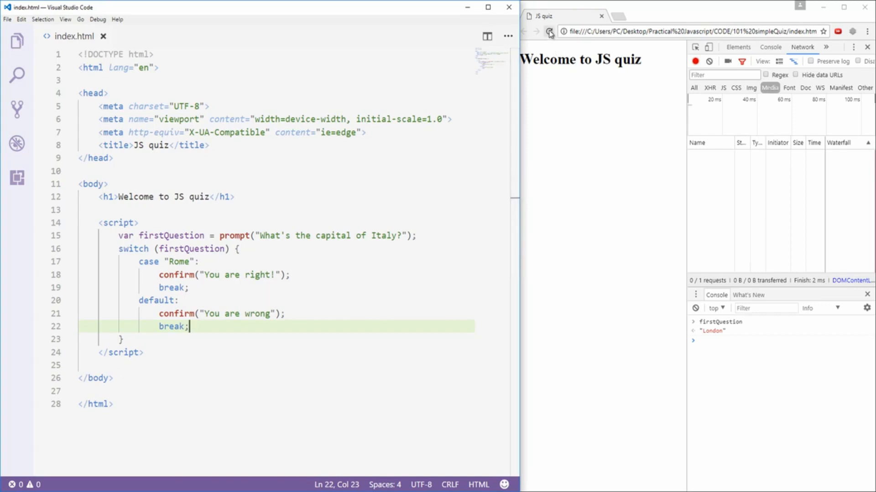
Reload, answer Rome, and dismiss the "You are right!" confirmation.
left_click(549, 31)
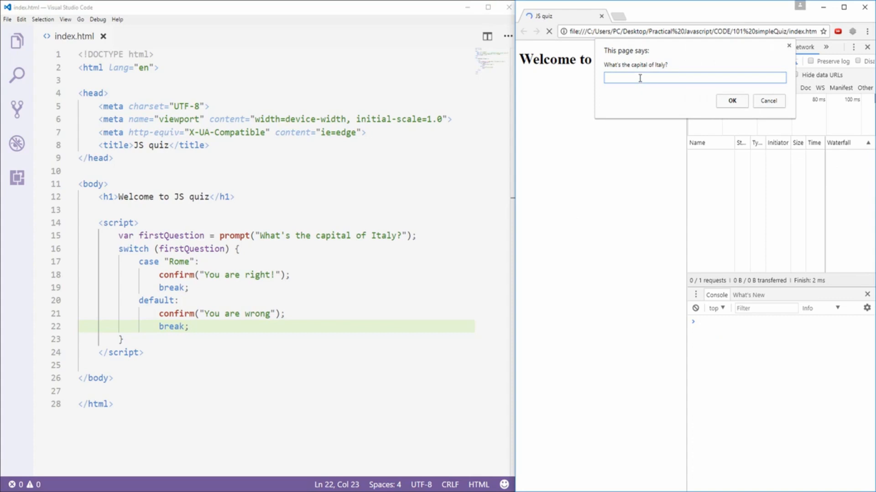
type("Rome")
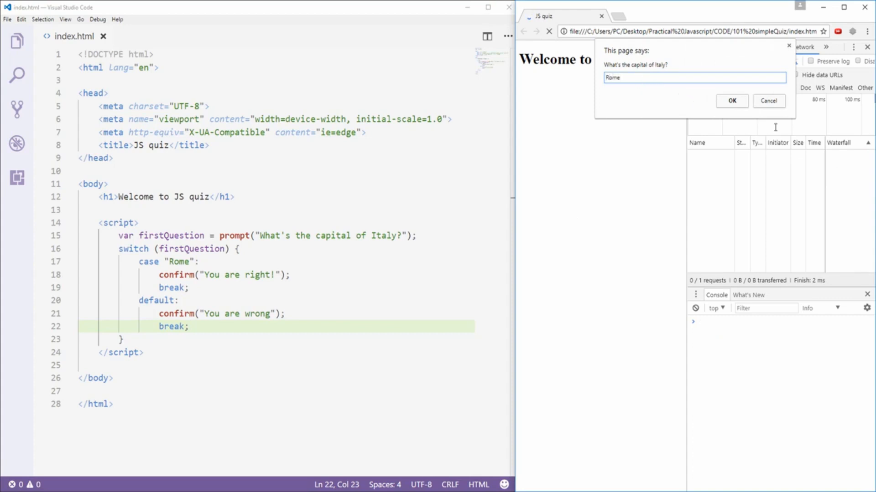
left_click(732, 101)
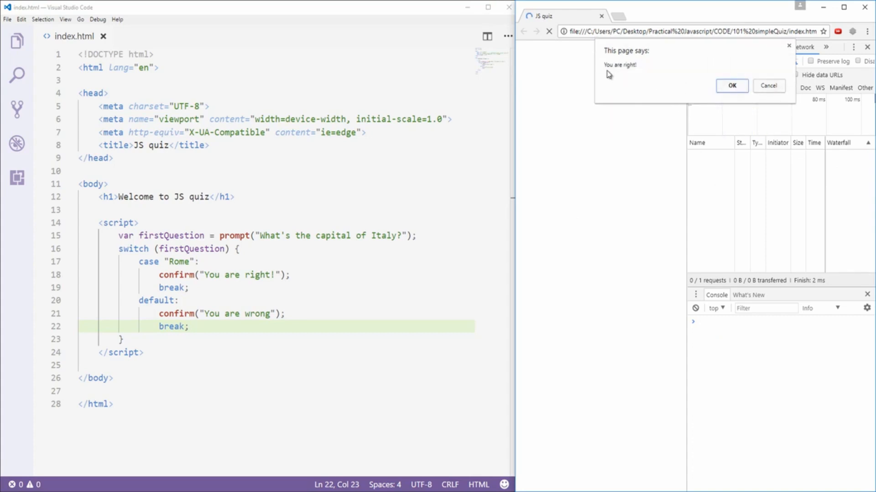
mouse_move(644, 79)
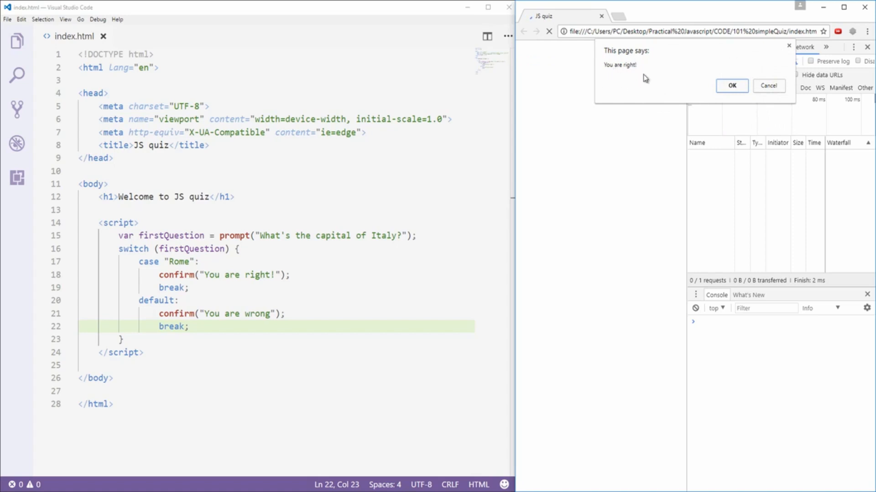
mouse_move(614, 56)
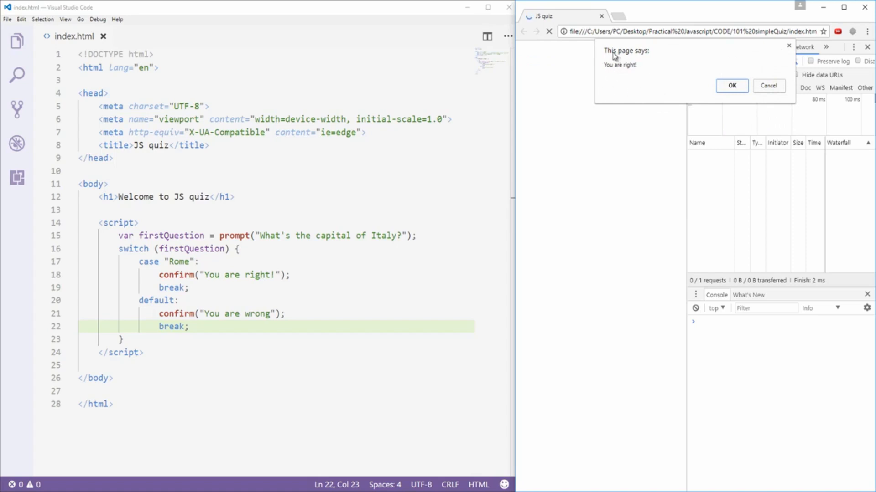
mouse_move(786, 55)
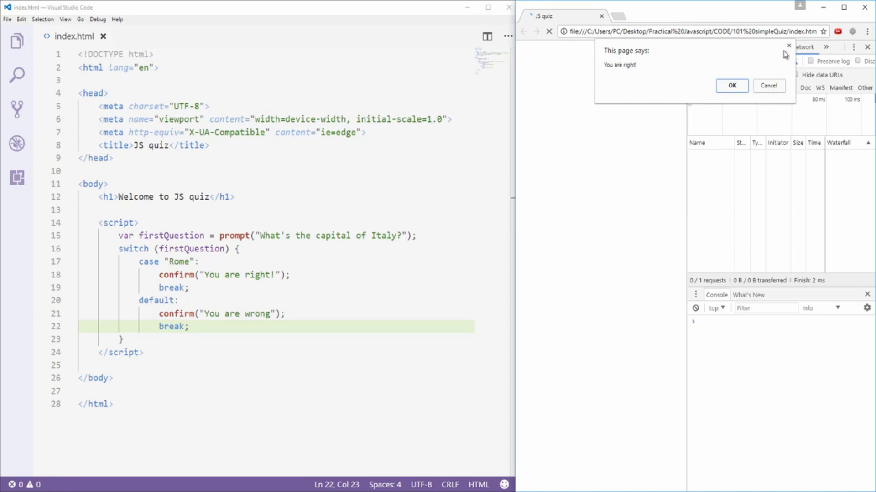
left_click(731, 85)
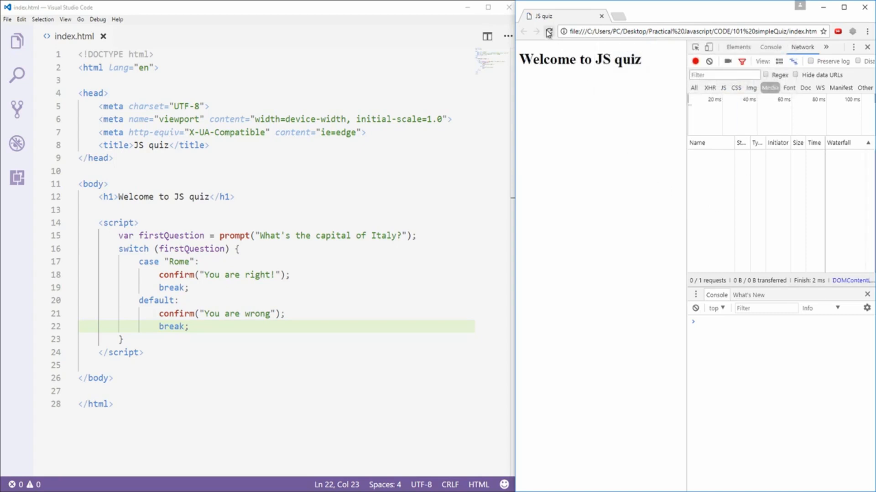
Reload, answer London to get "You are wrong", then change the message to "You are wrong!".
left_click(549, 31)
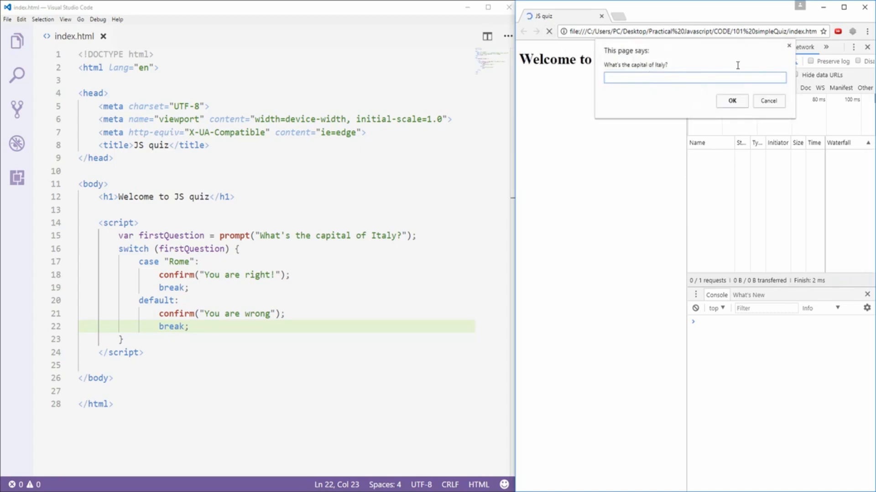
type("Lond")
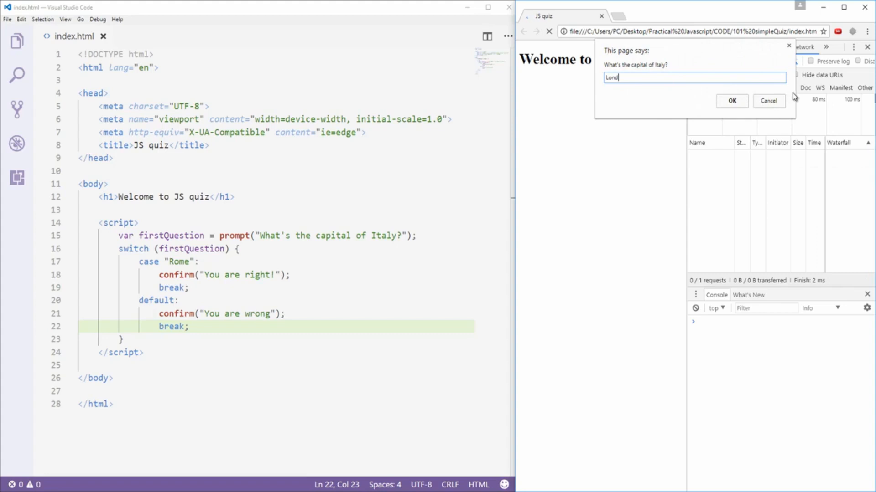
type("on")
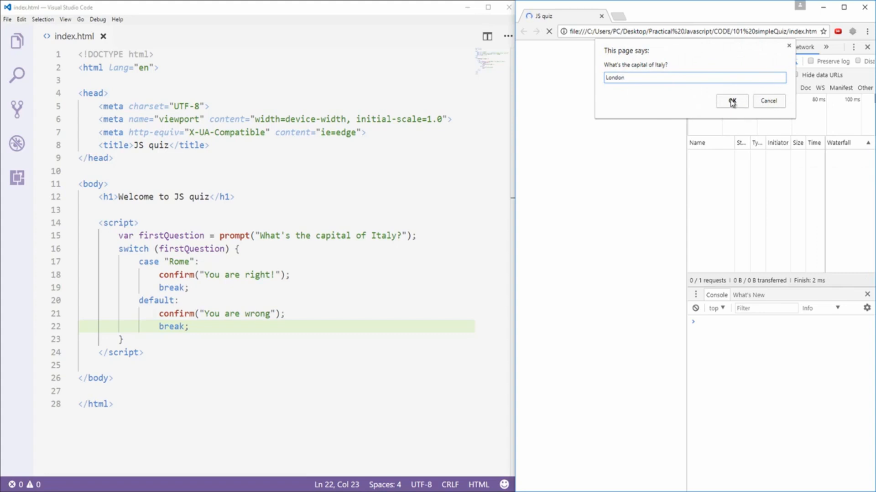
left_click(732, 101)
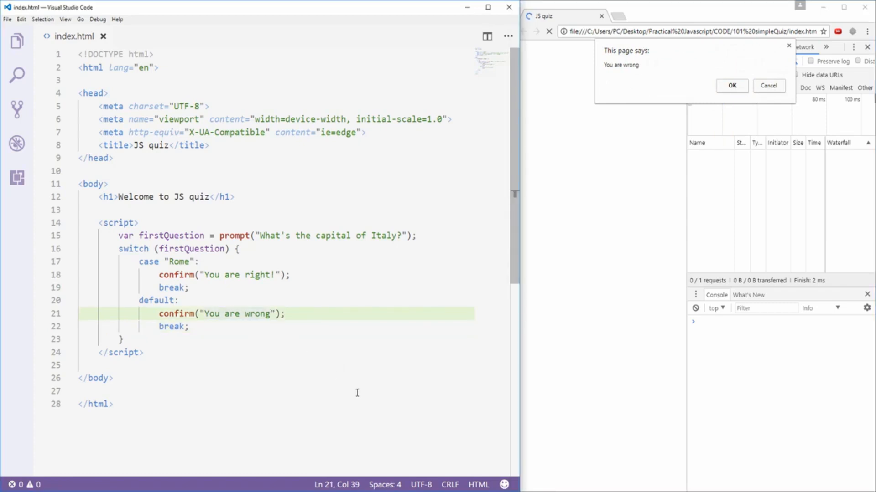
type("!")
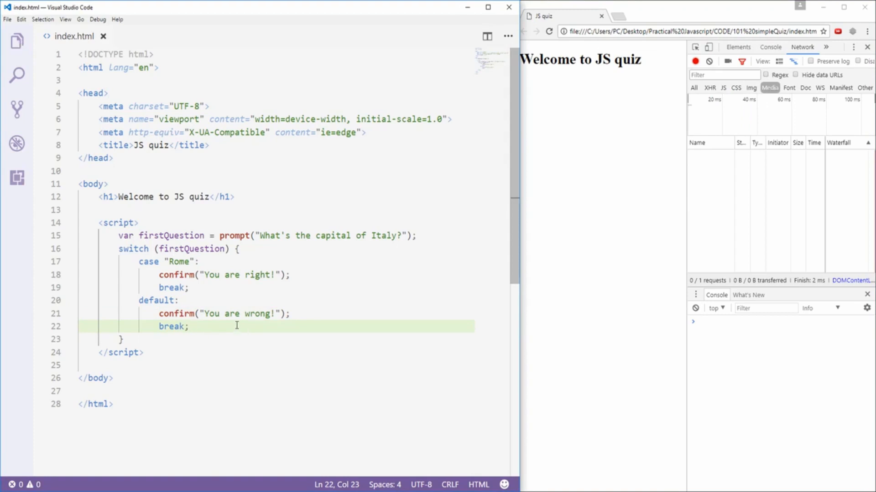
mouse_move(313, 284)
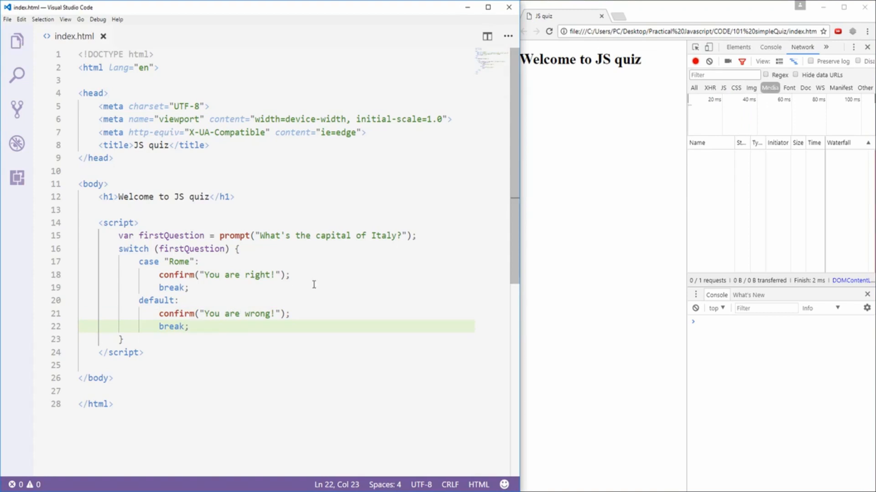